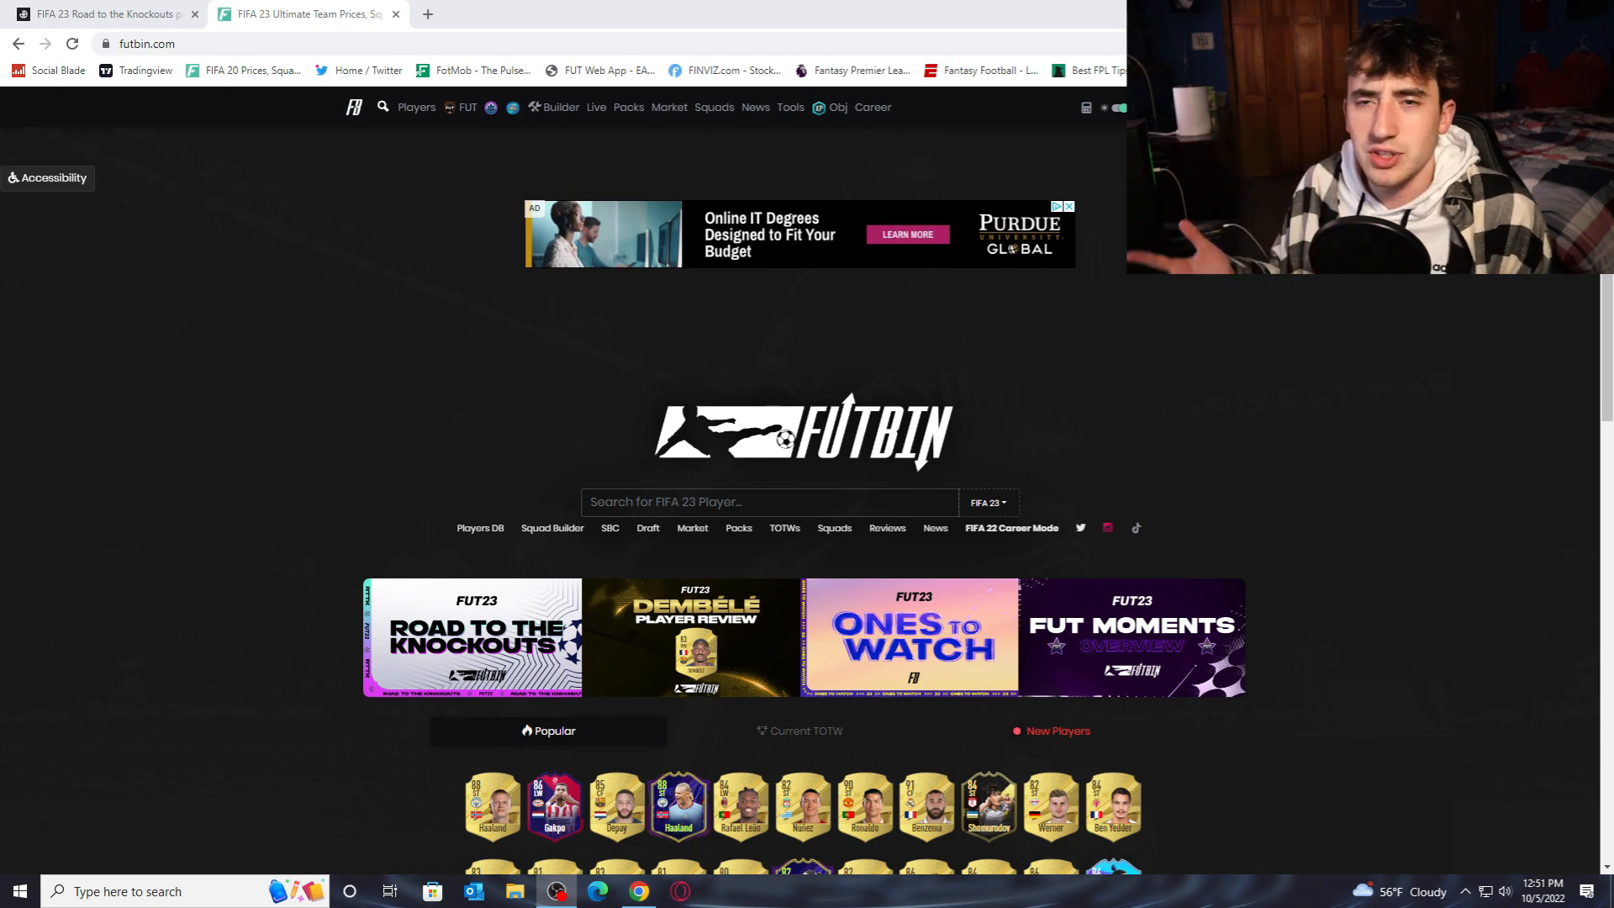
mouse_move(1338, 713)
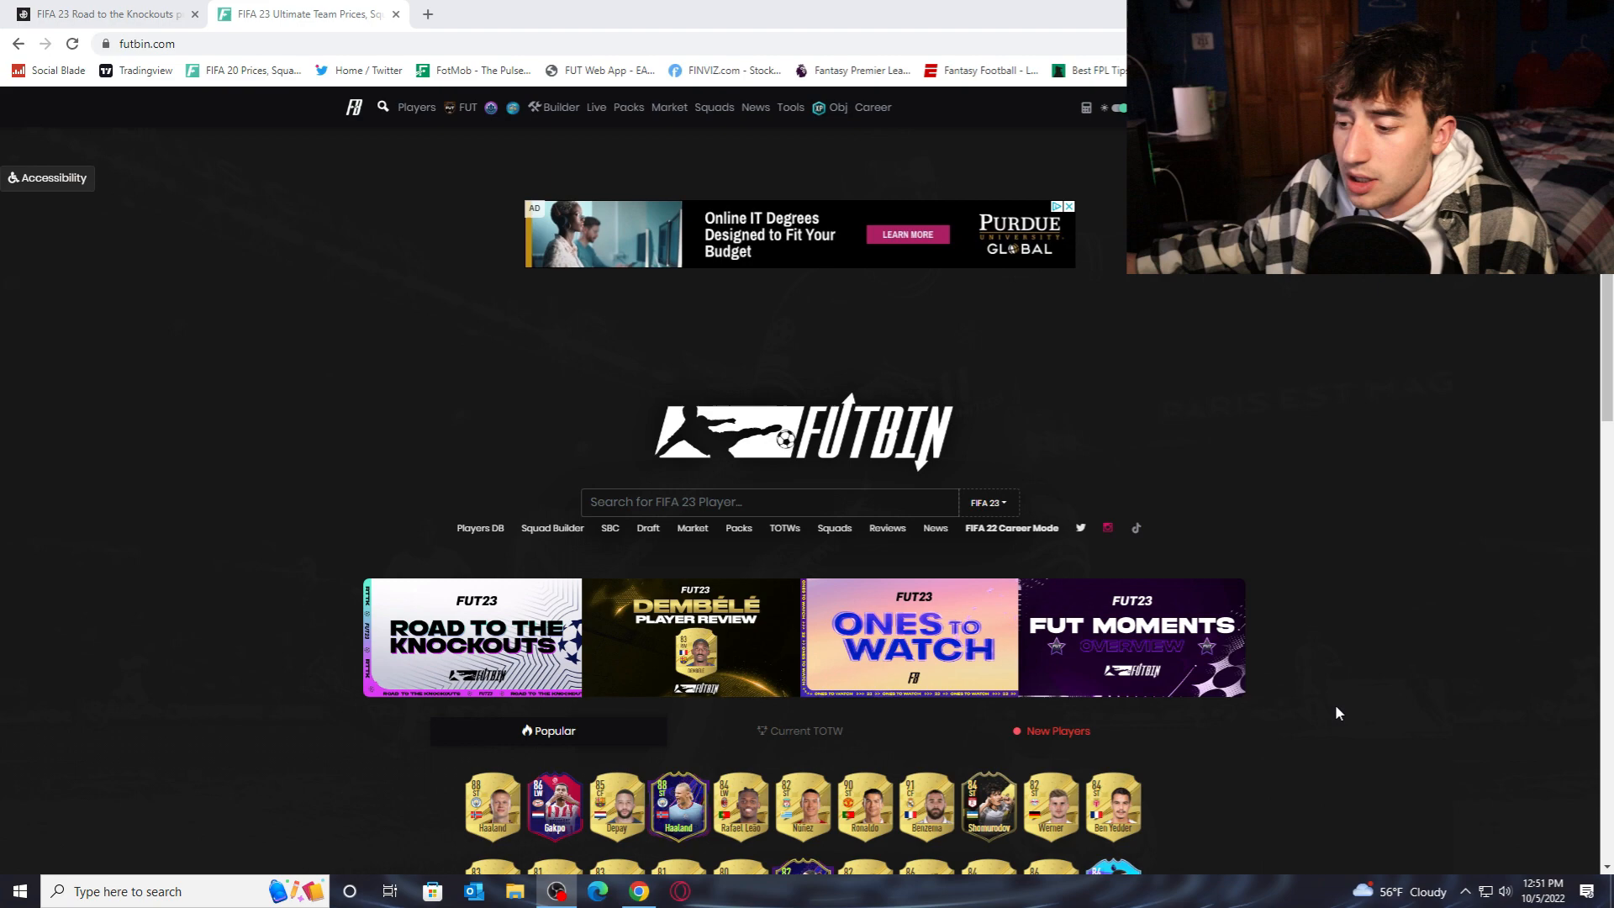
- Show FUTBIN's full FIFA 23 Popular Players list and browse the ranked cards with prices
scroll("up", 3)
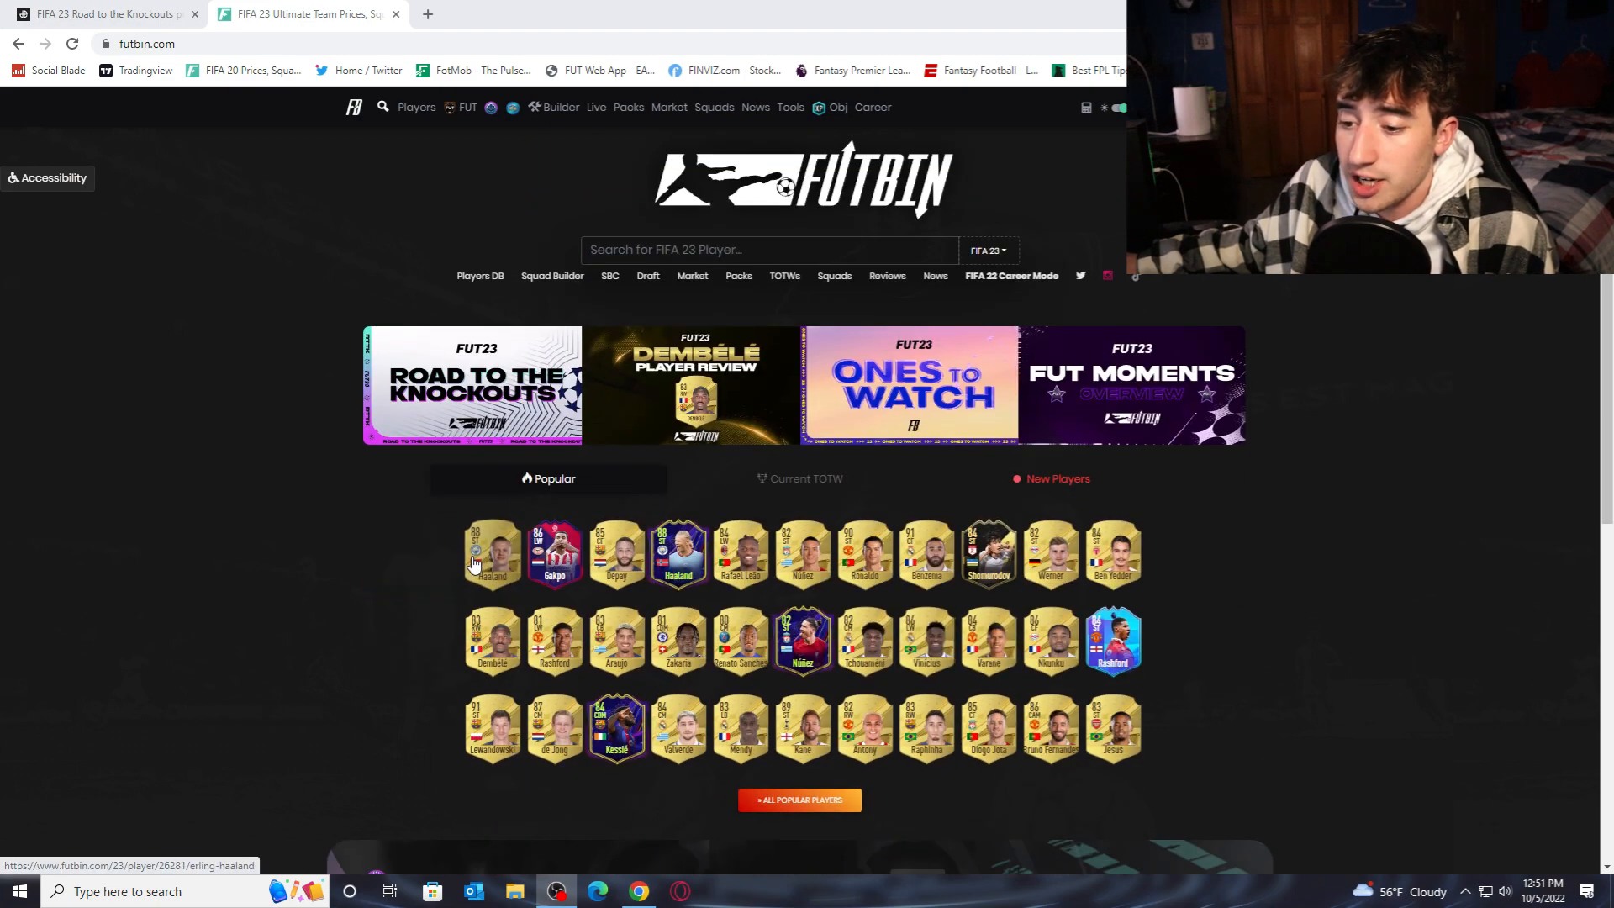
mouse_move(274, 521)
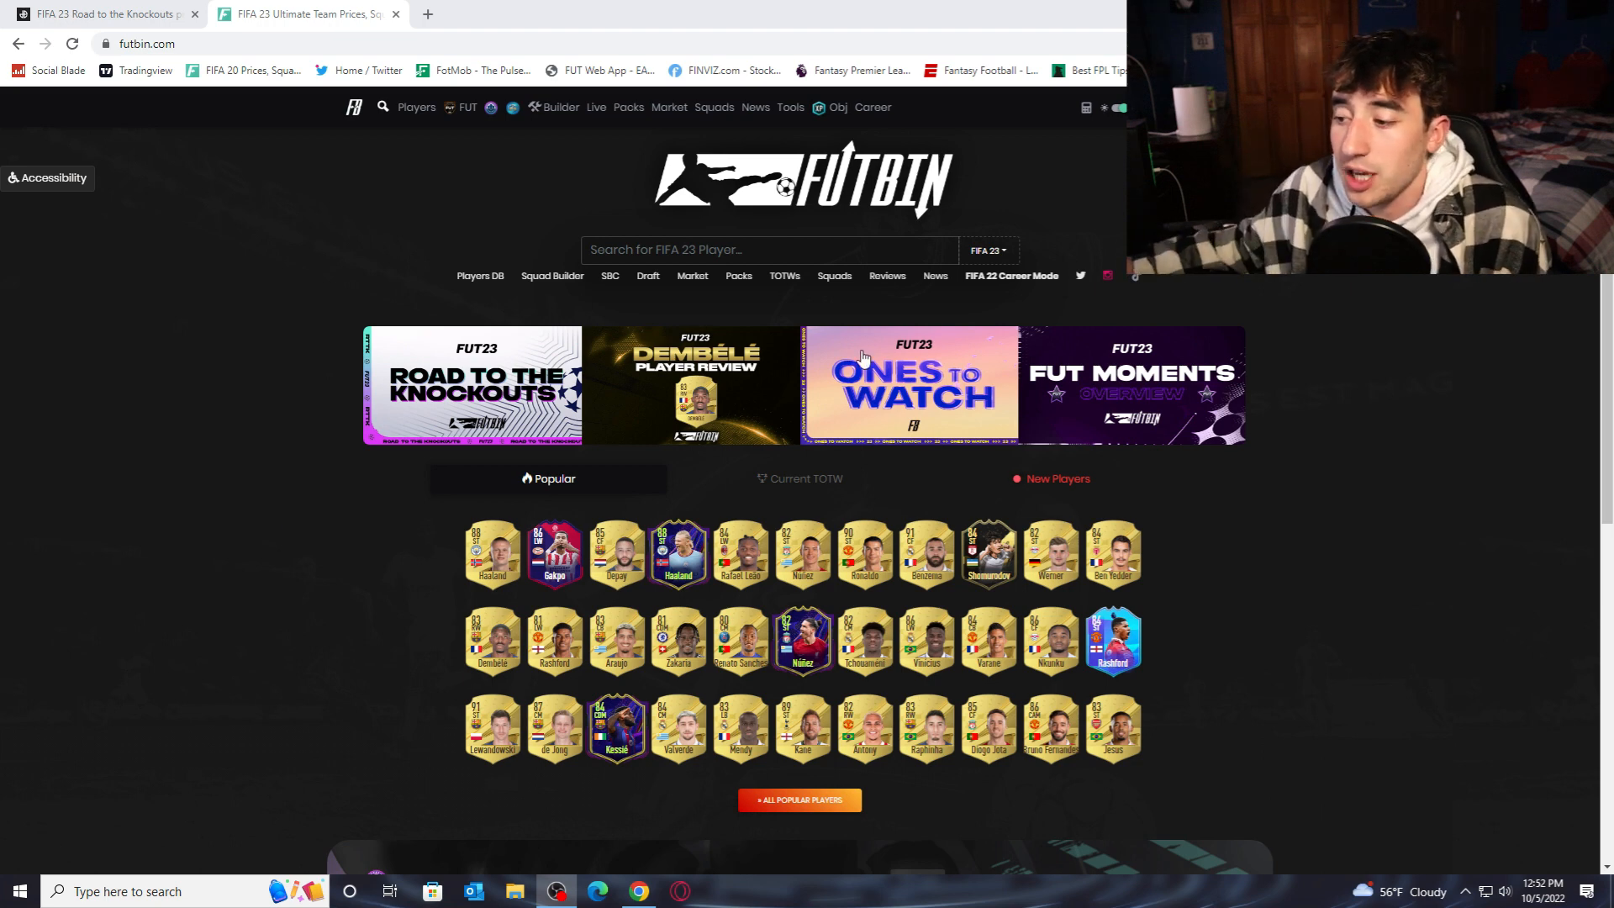
mouse_move(634, 543)
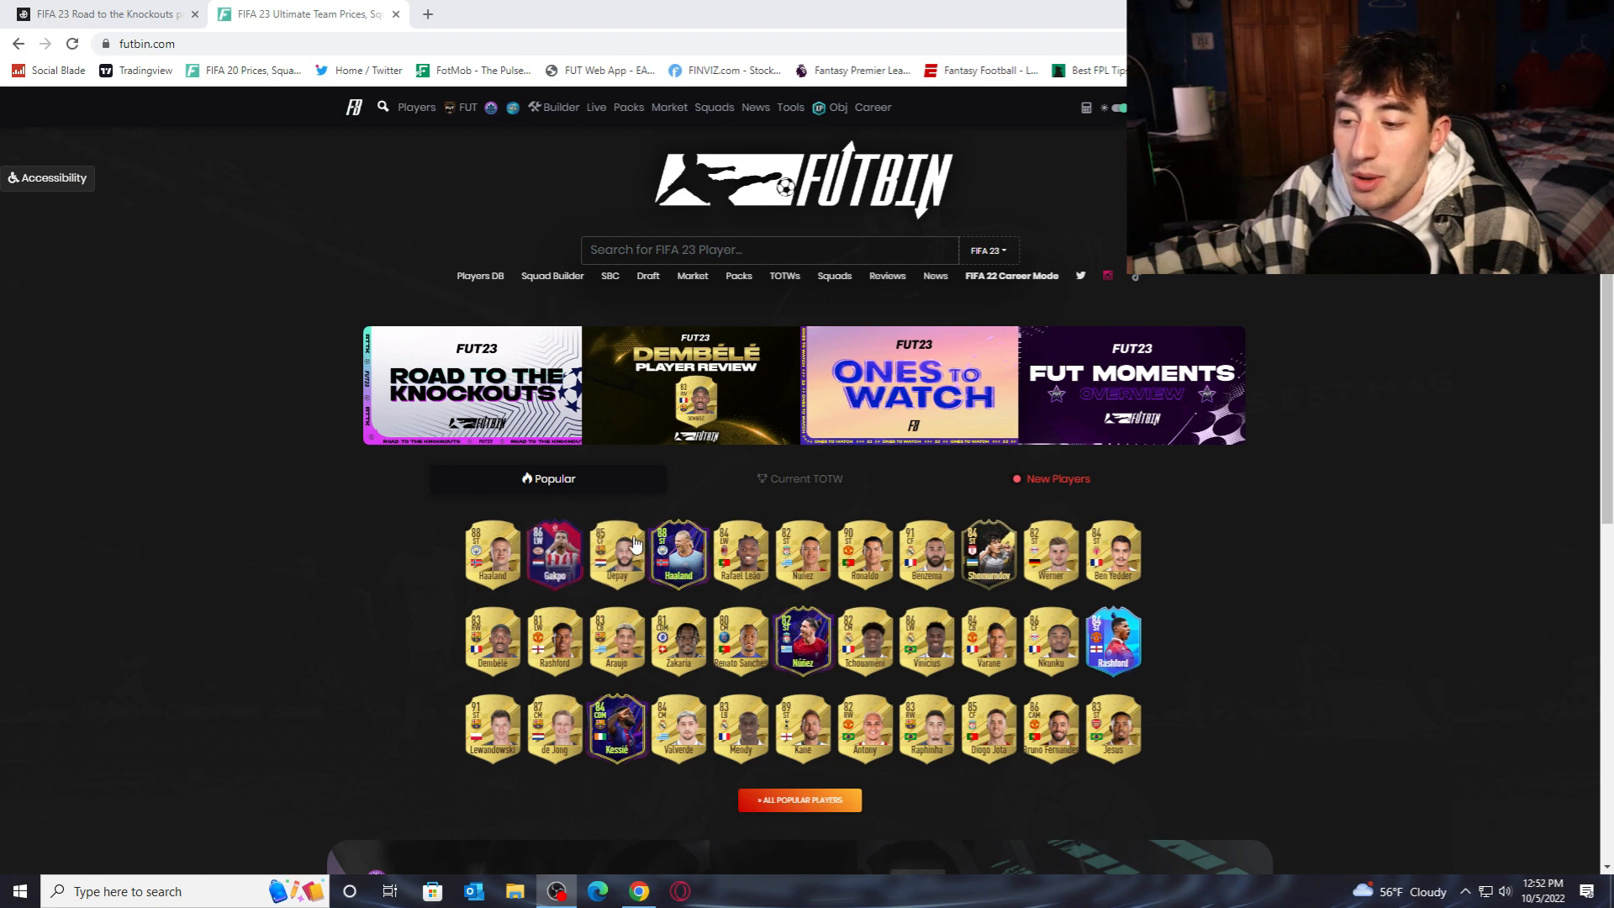
mouse_move(419, 631)
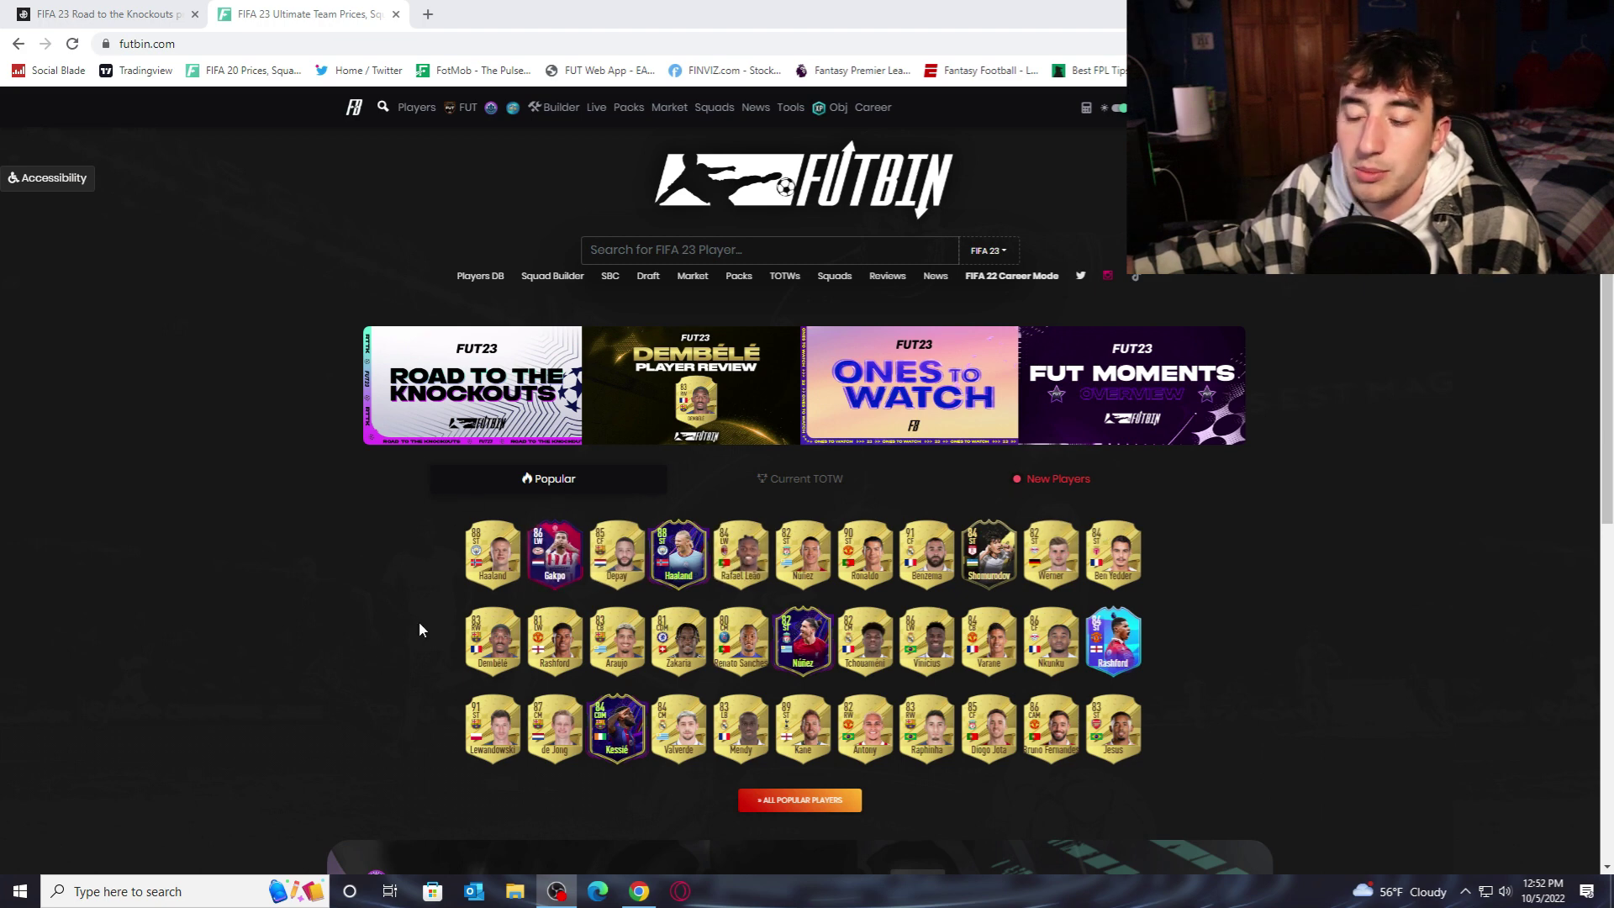
mouse_move(821, 575)
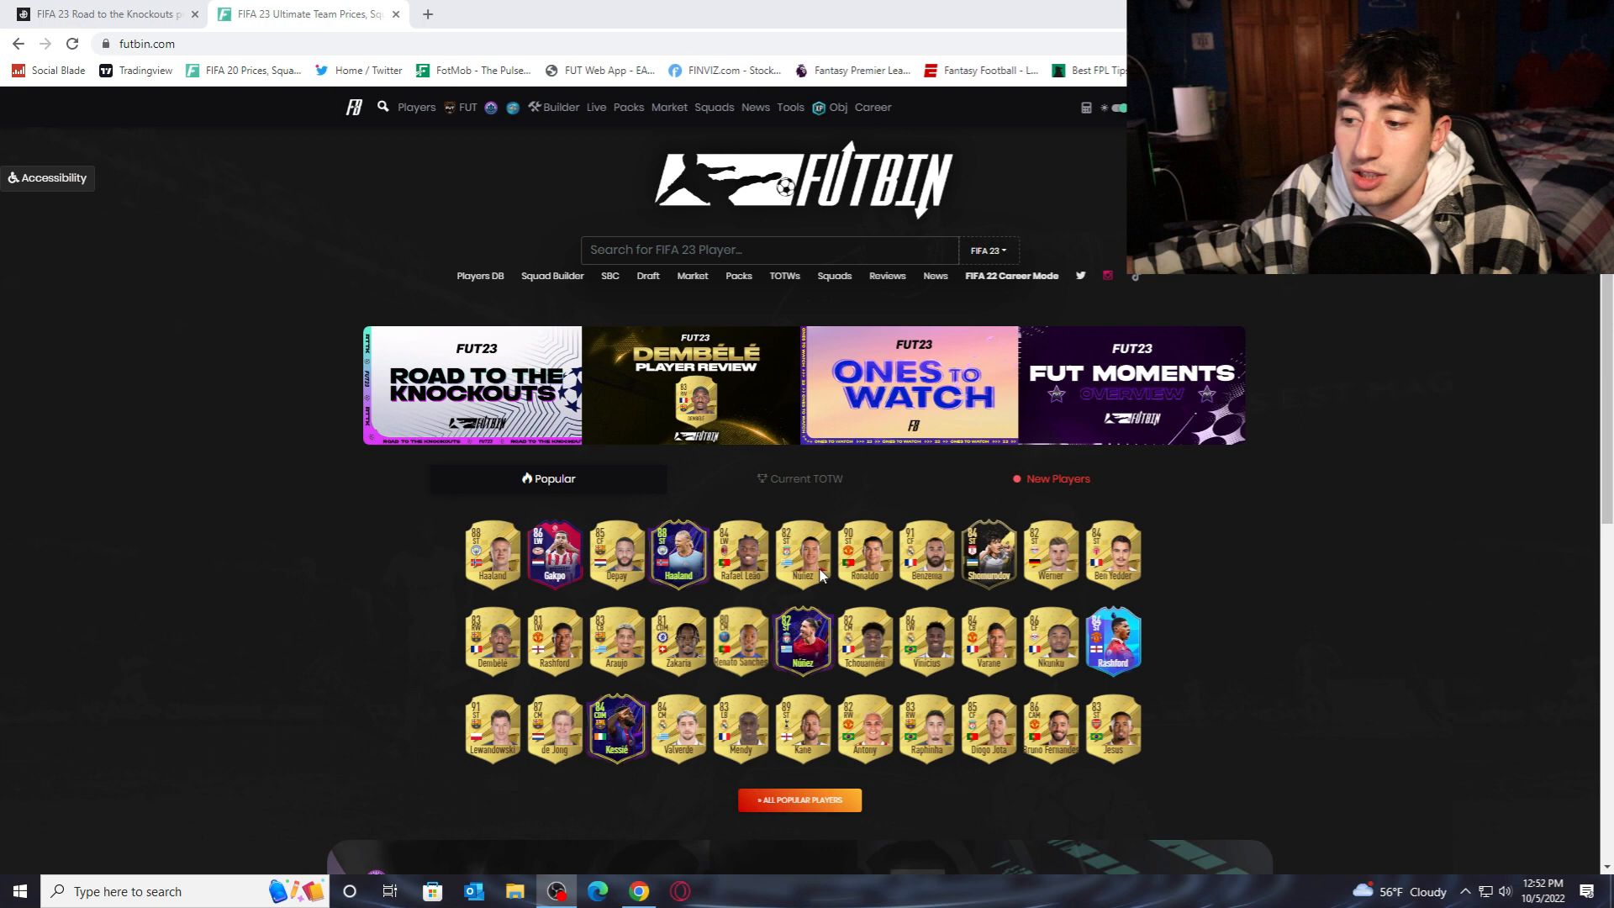
left_click(487, 108)
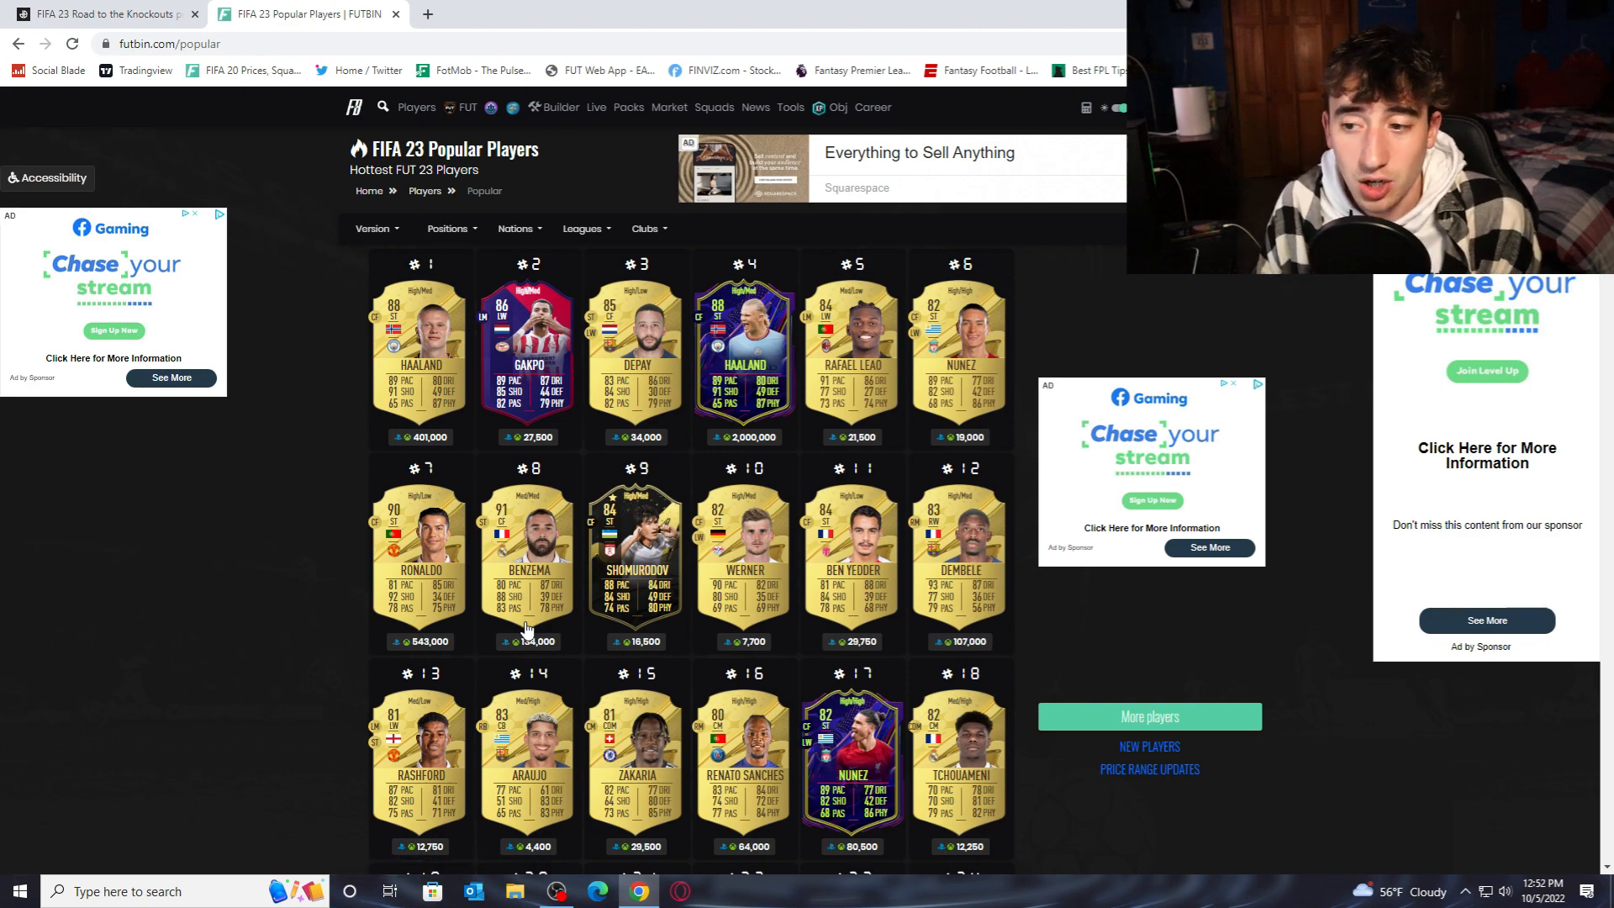
scroll("down", 3)
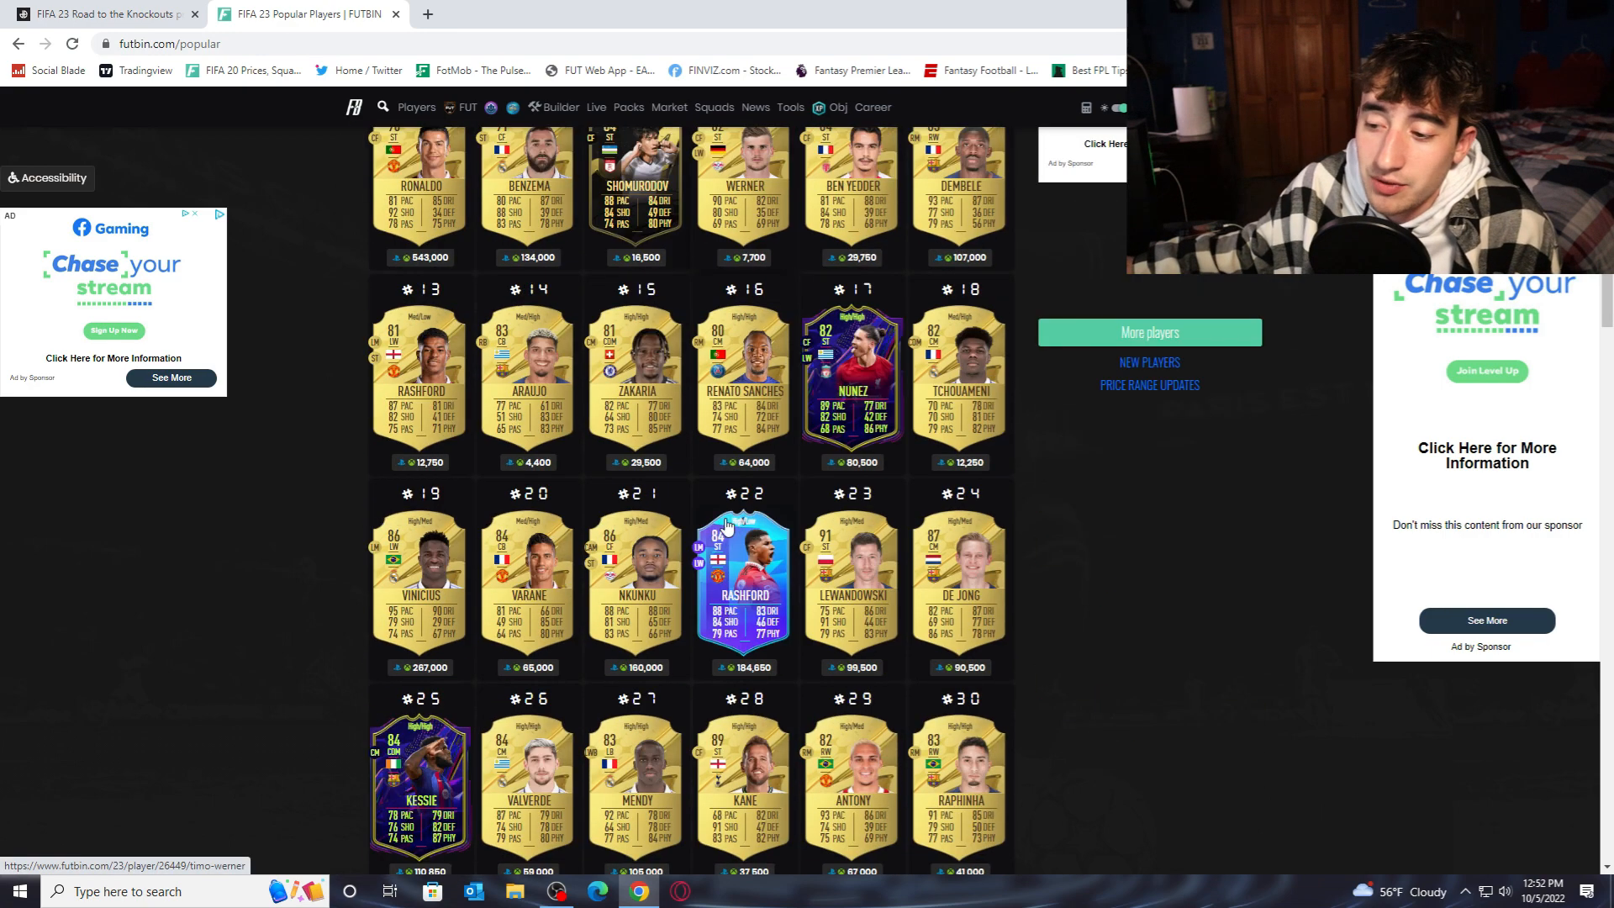
scroll("down", 3)
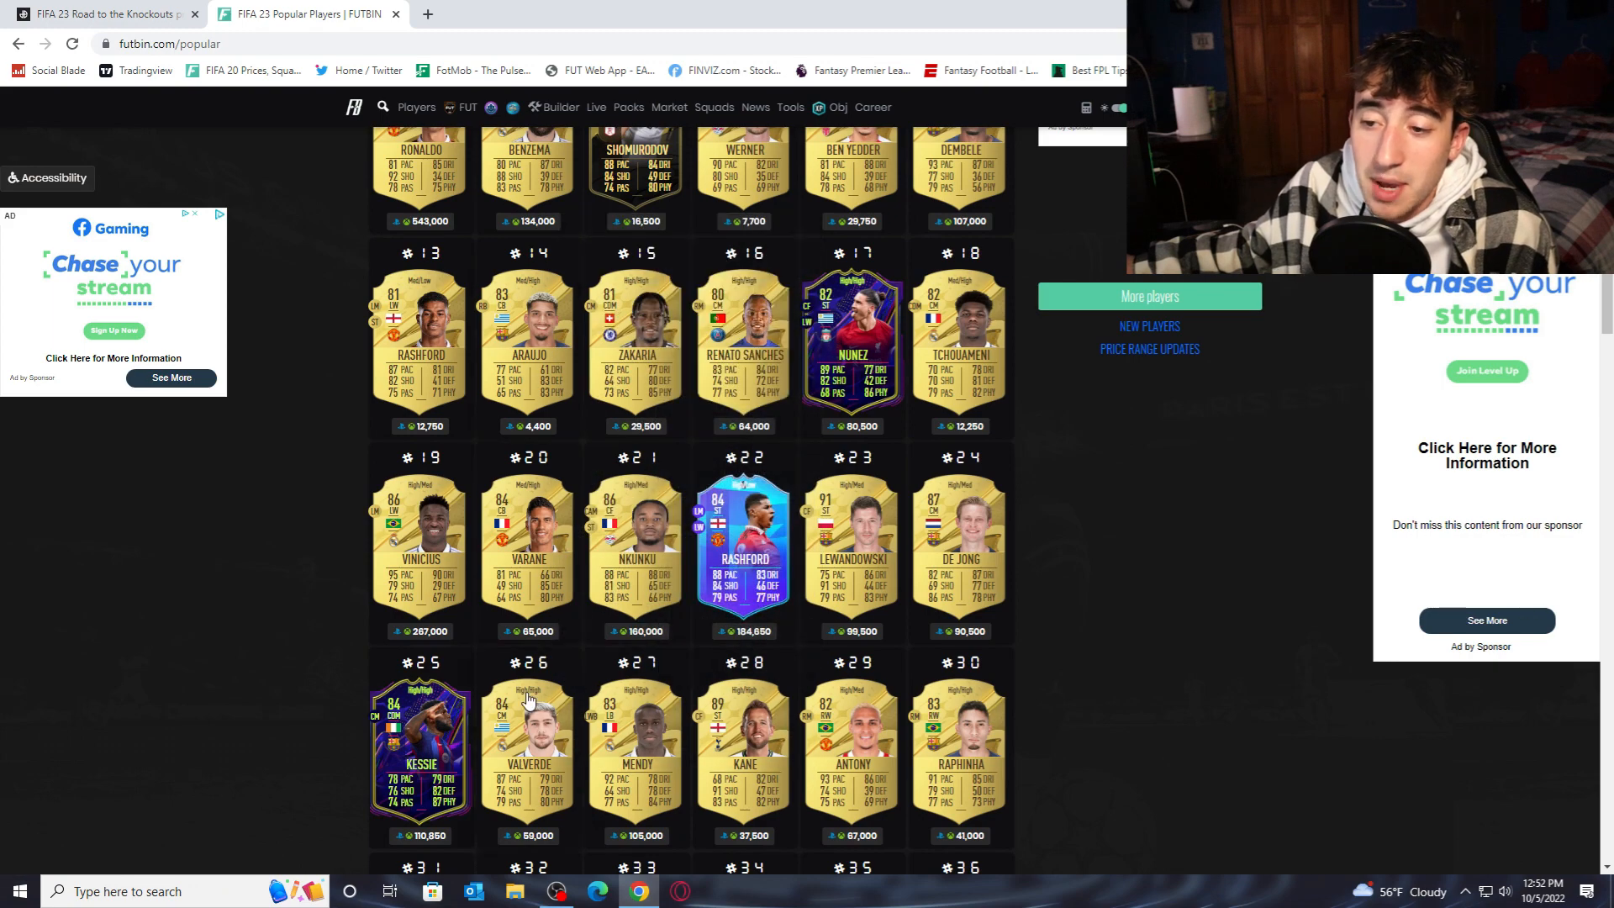
scroll("up", 3)
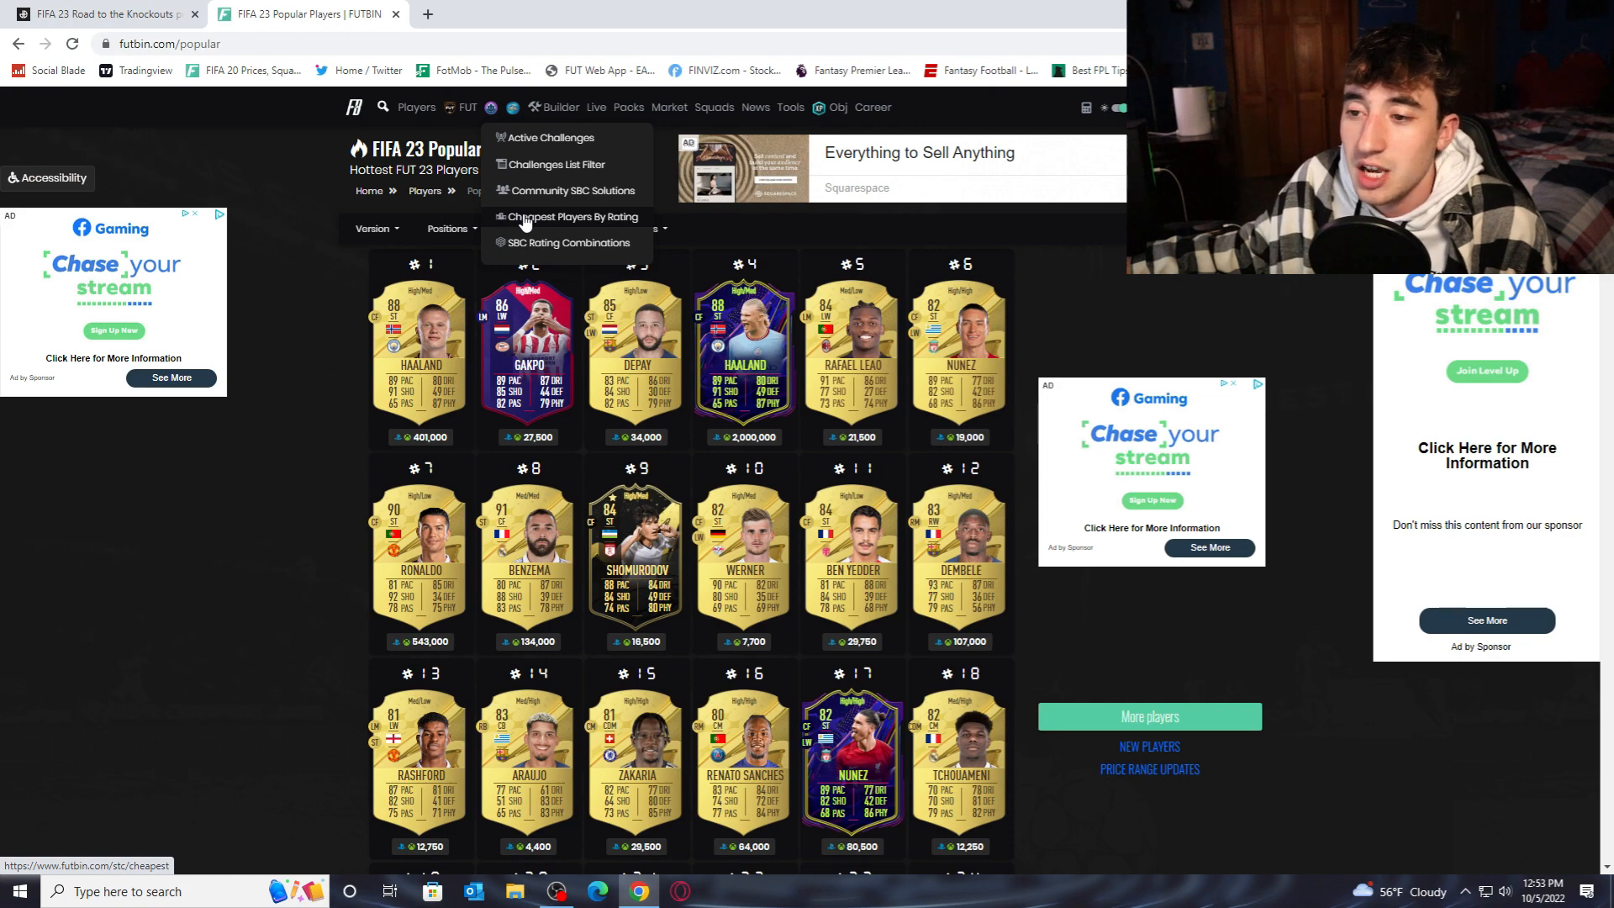
- Show the Cheapest Players by Rating SBC page and browse the lowest-priced players from 81 to 89
left_click(568, 217)
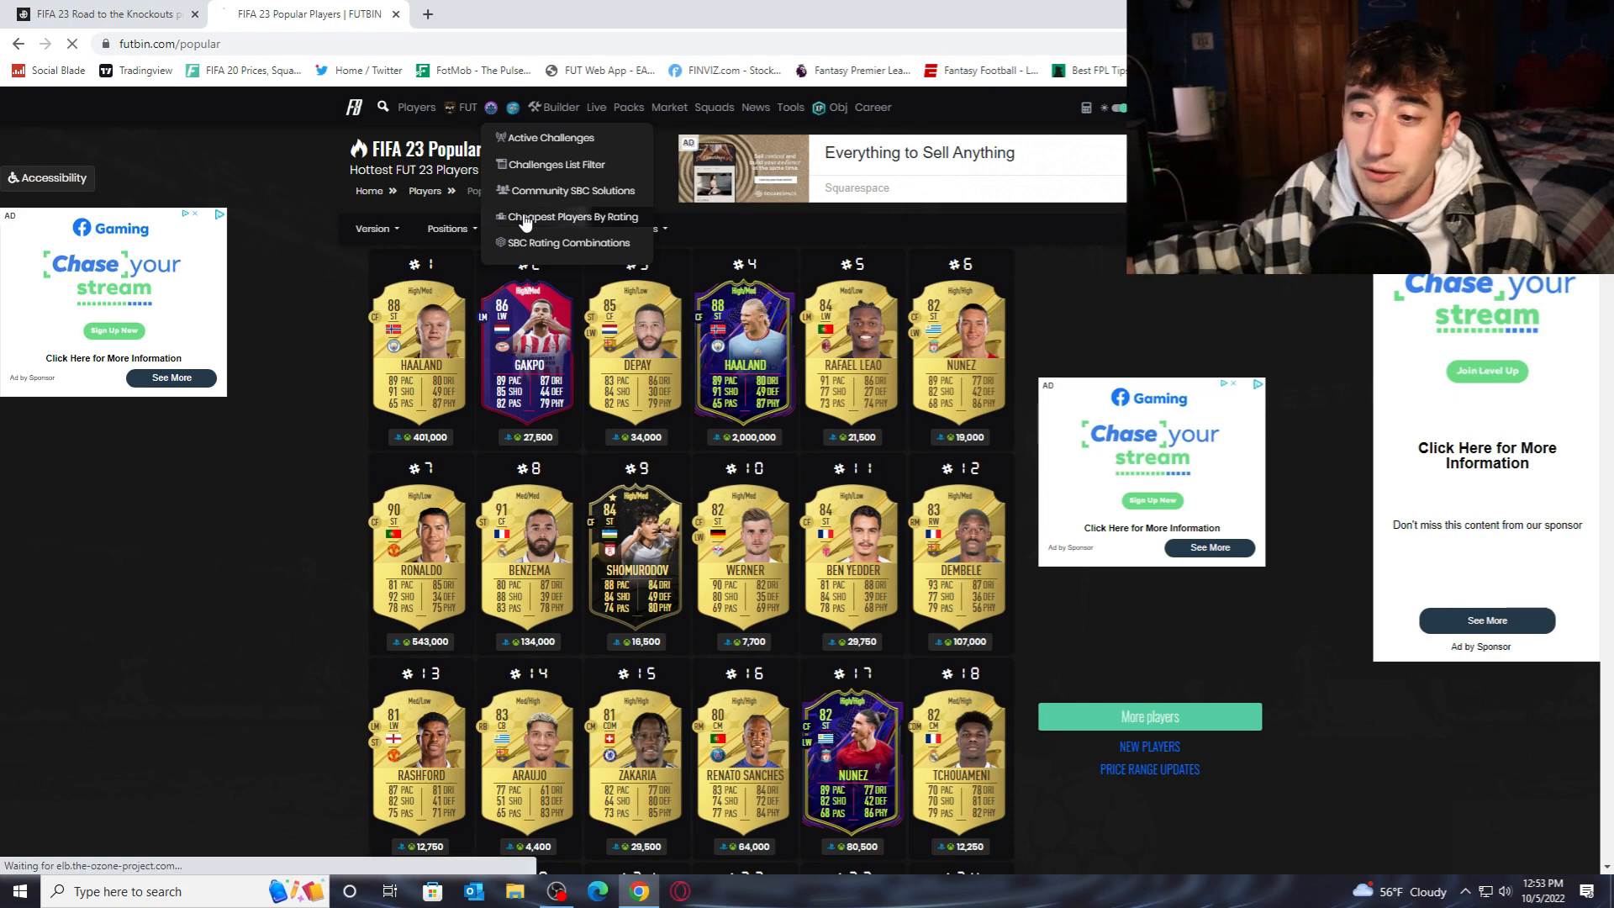
left_click(571, 217)
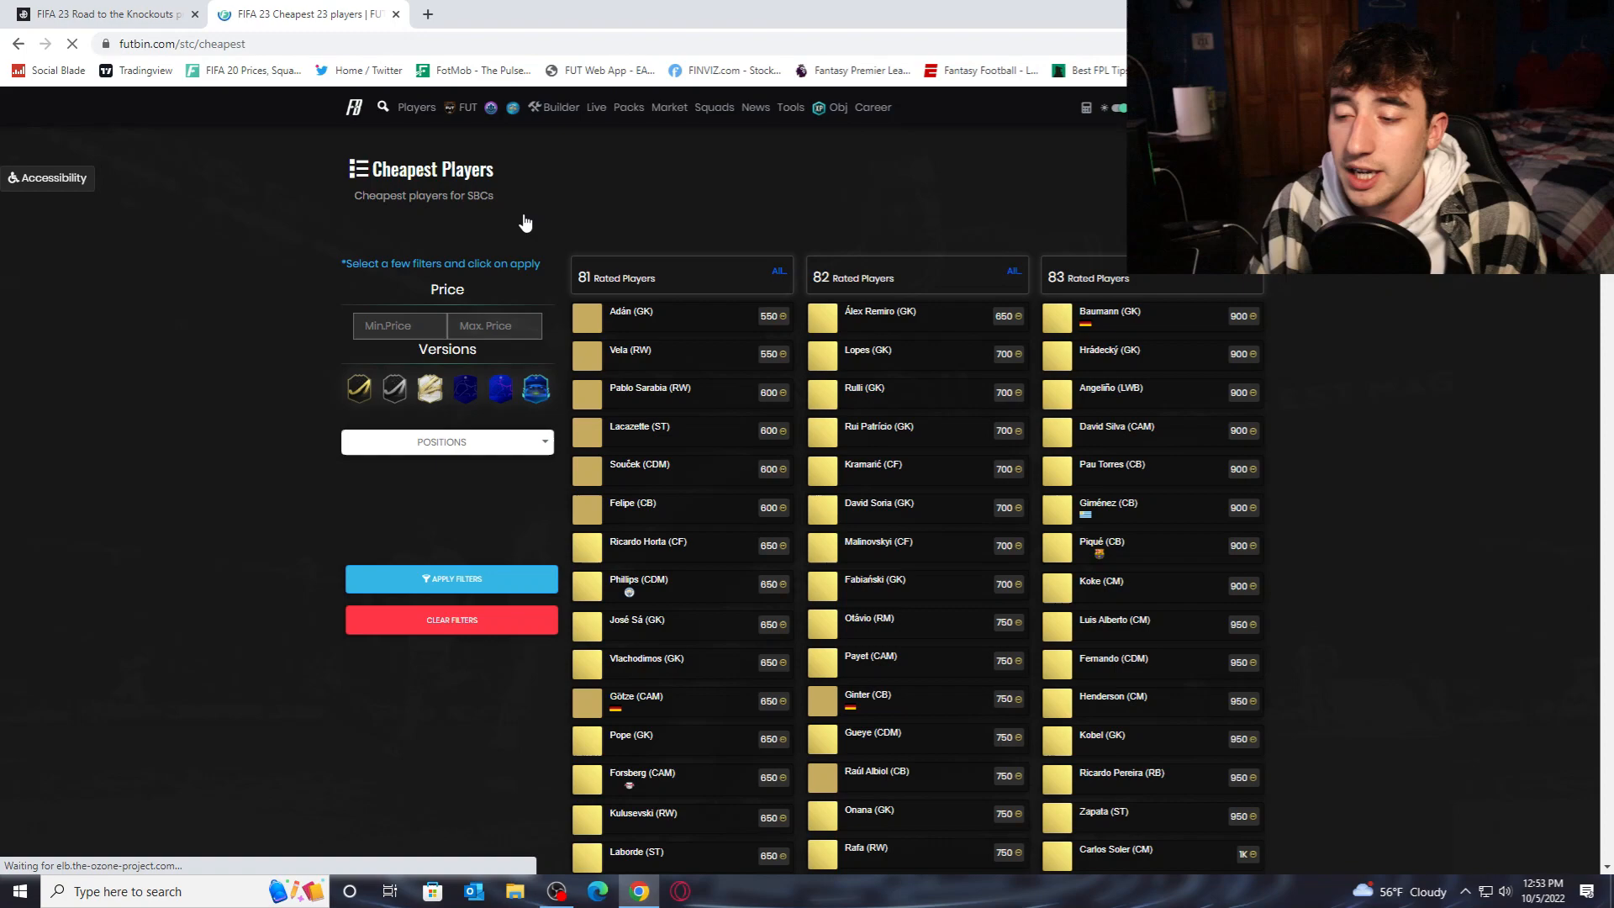
mouse_move(704, 209)
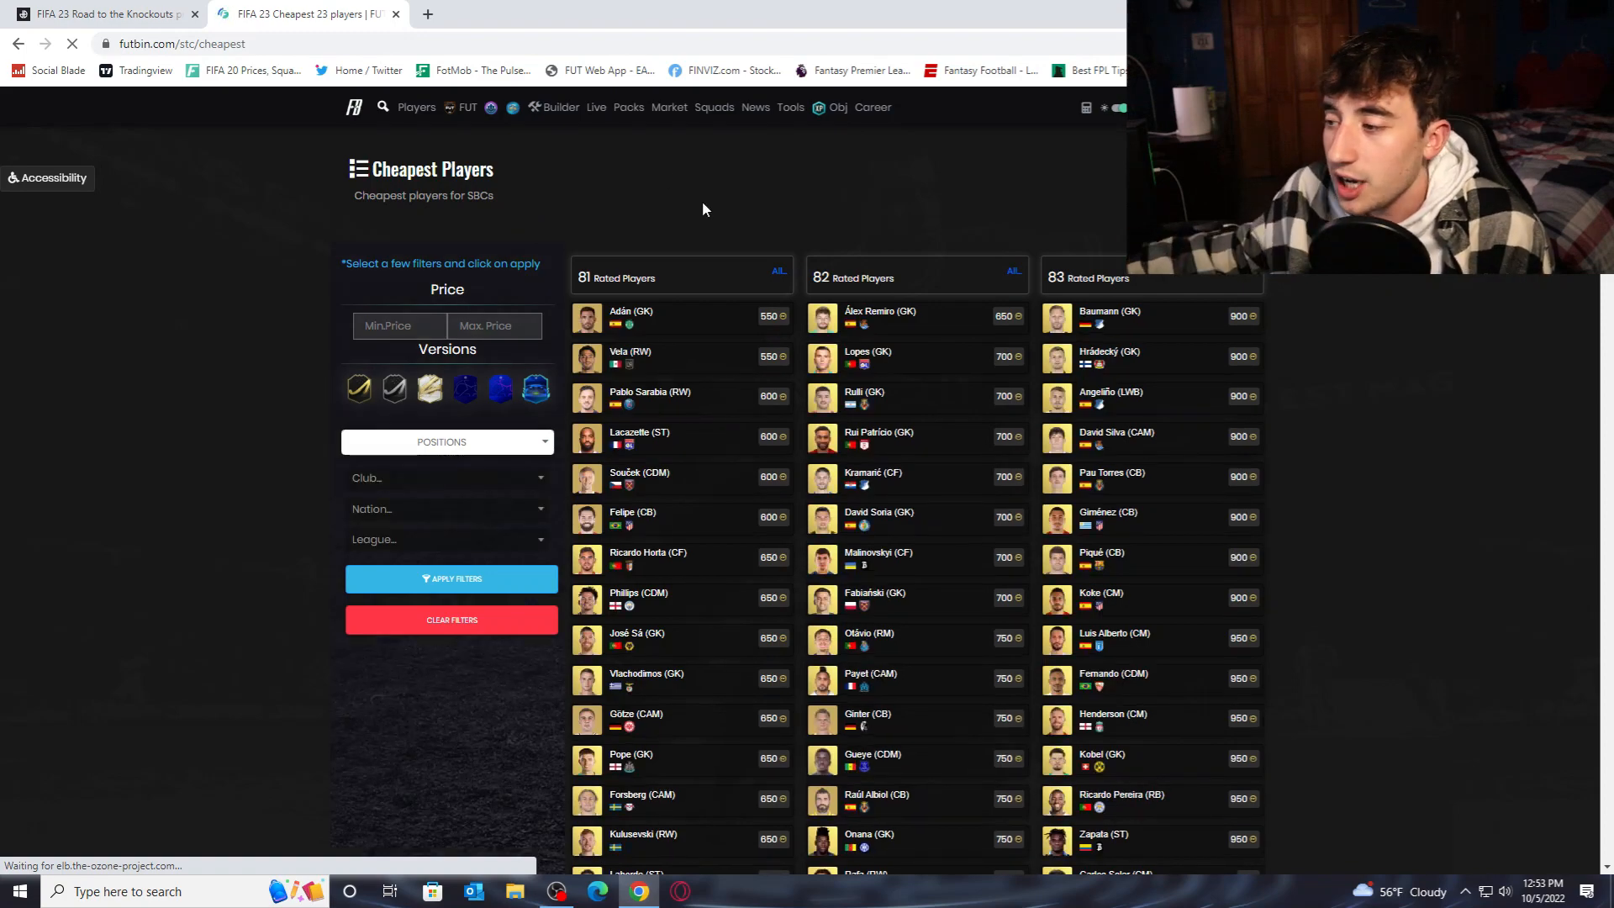
scroll("down", 3)
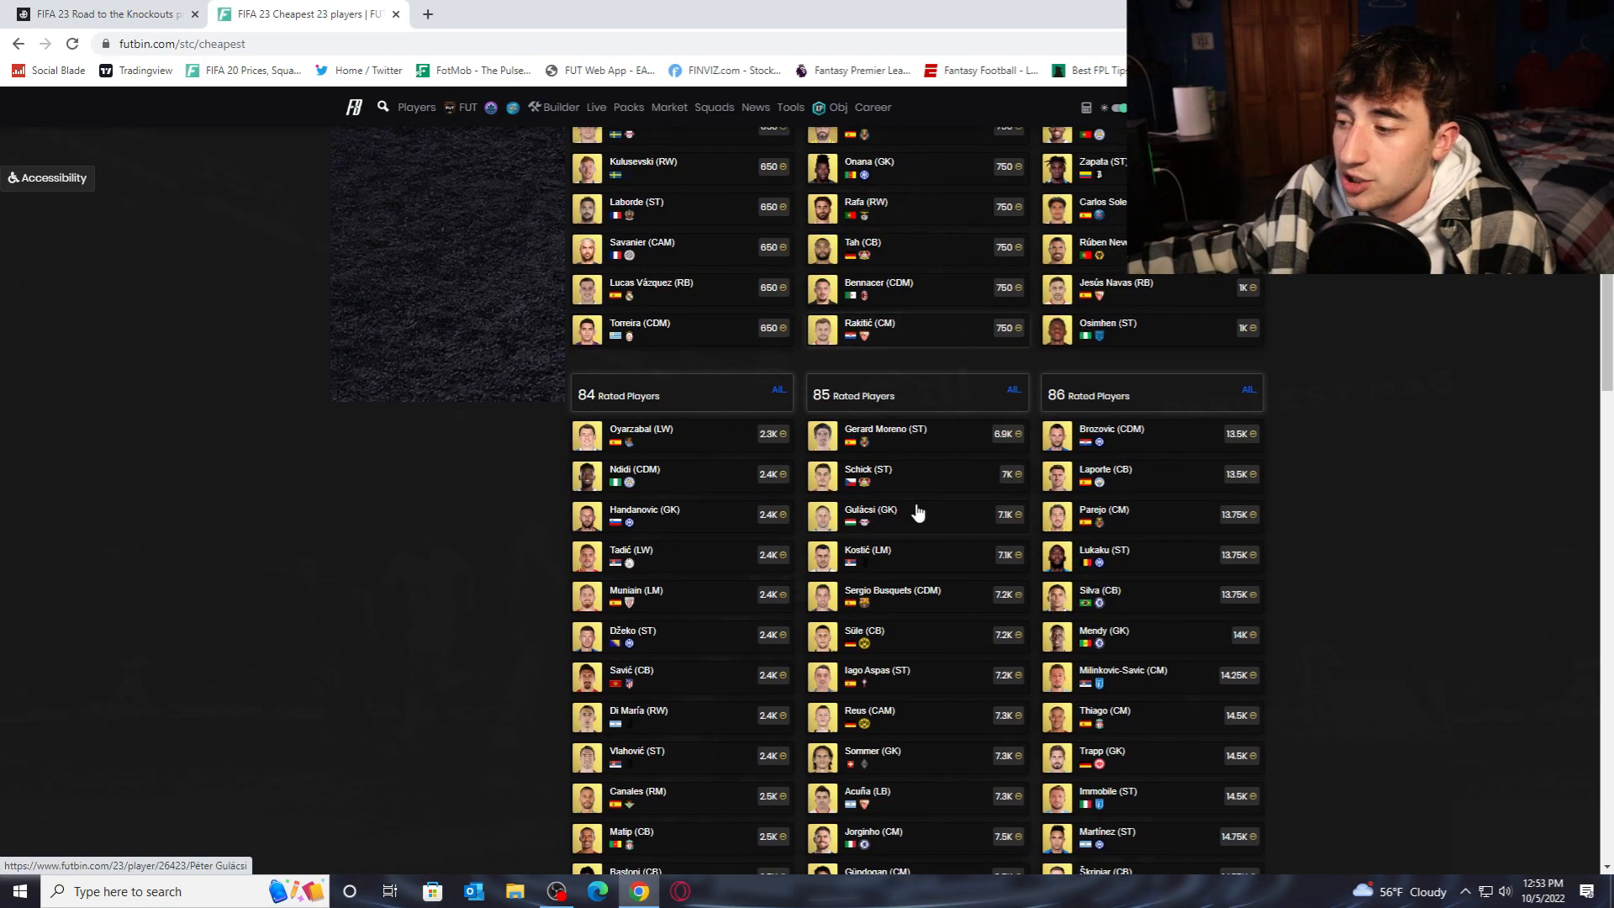
mouse_move(781, 249)
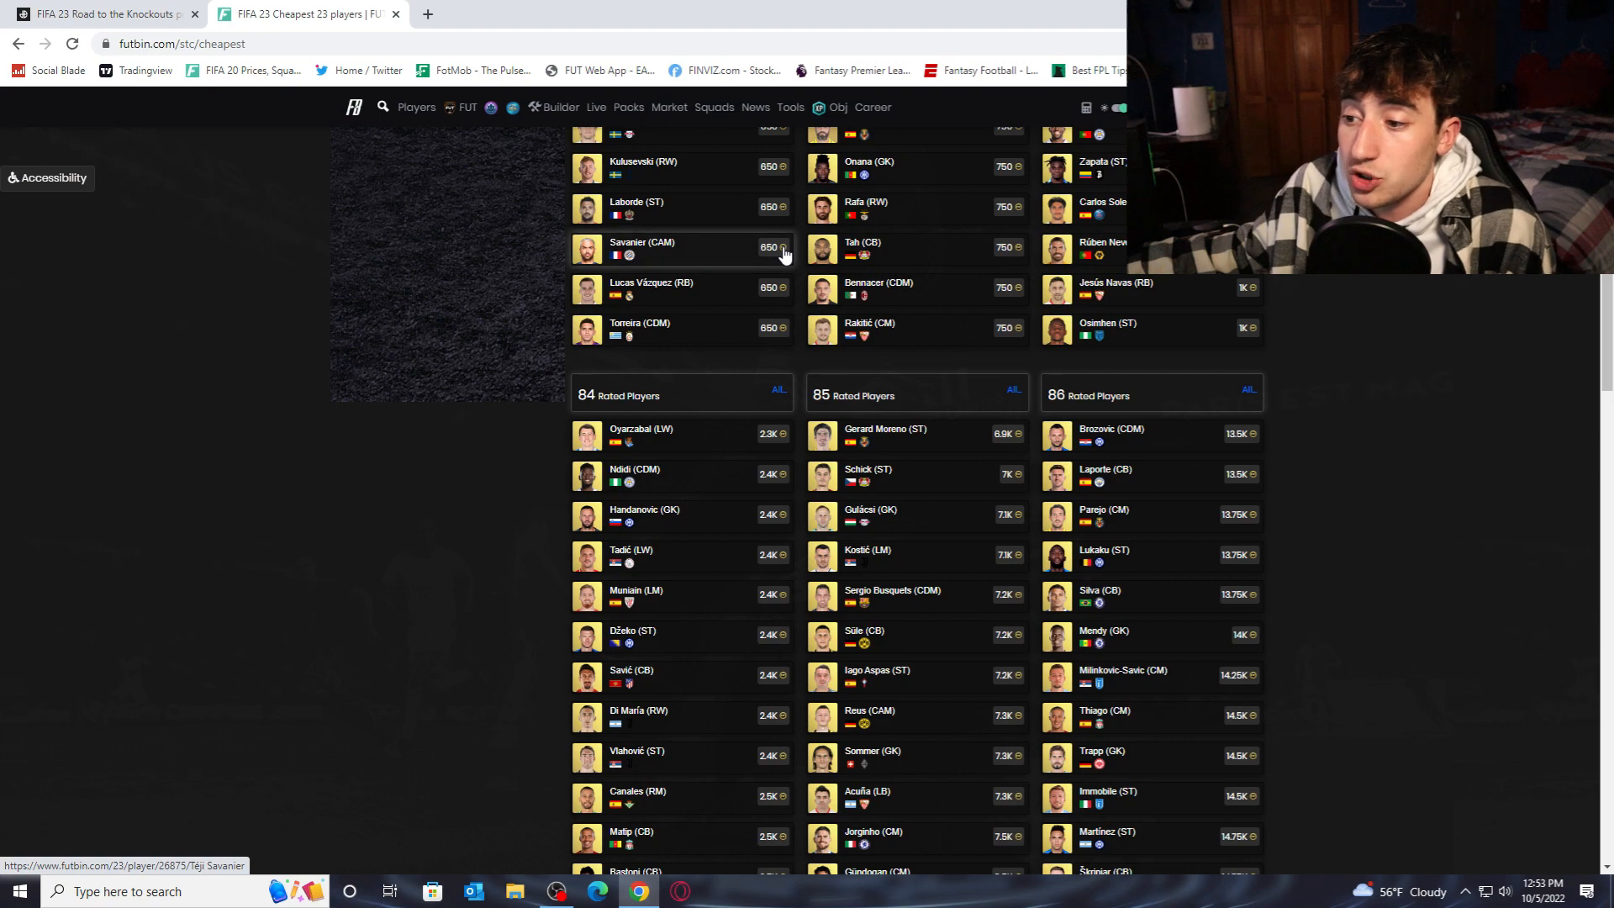
scroll("down", 3)
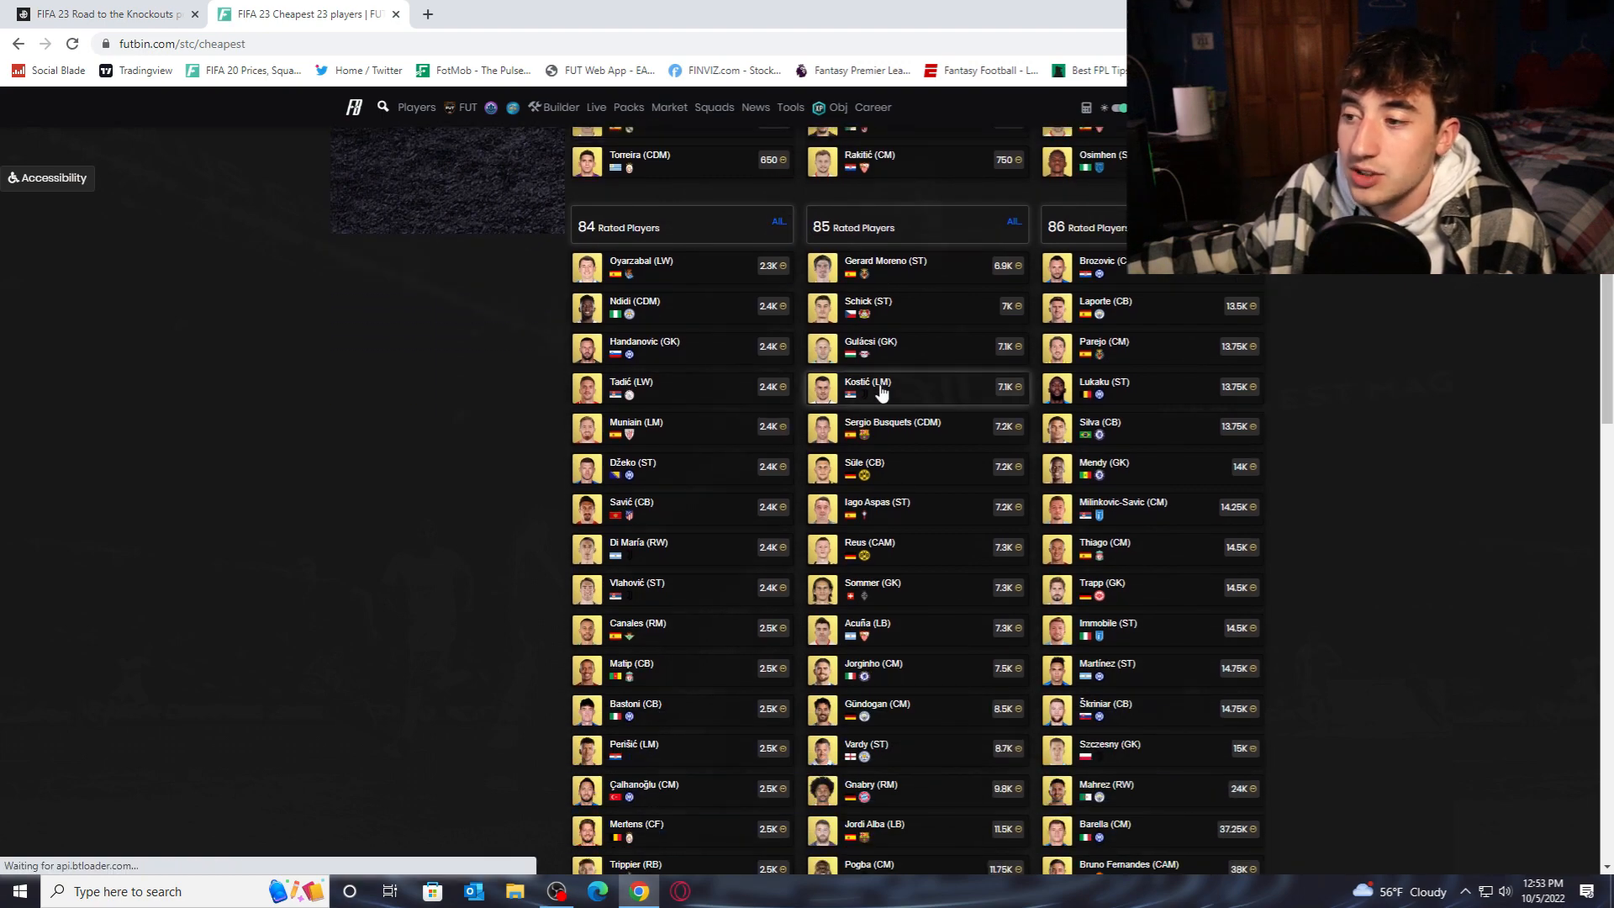
scroll("down", 3)
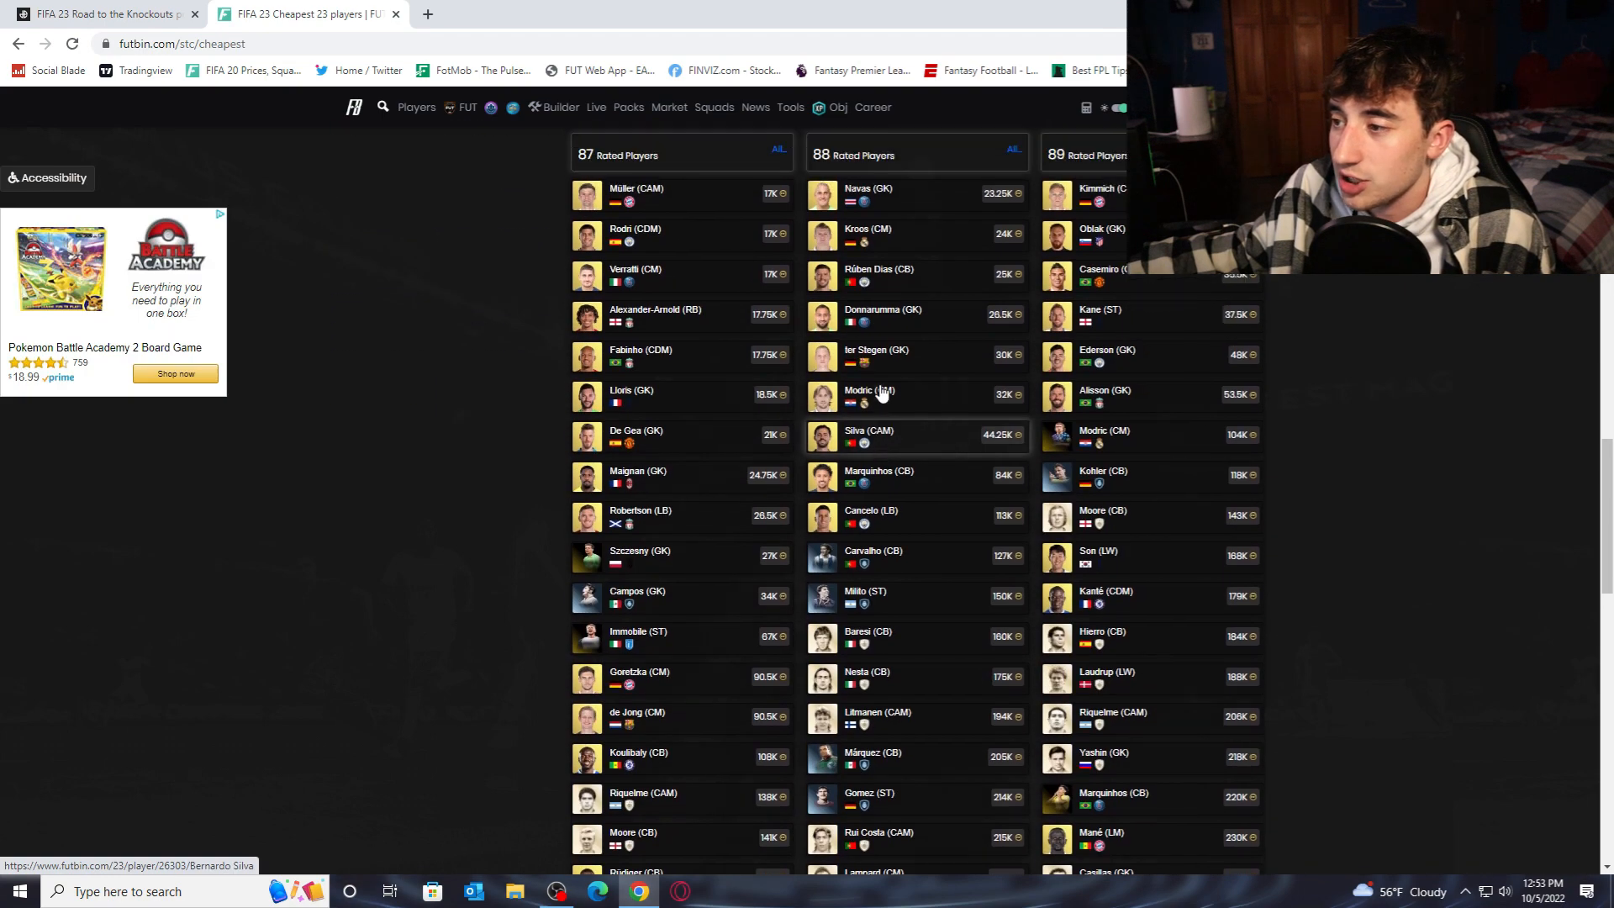
scroll("up", 3)
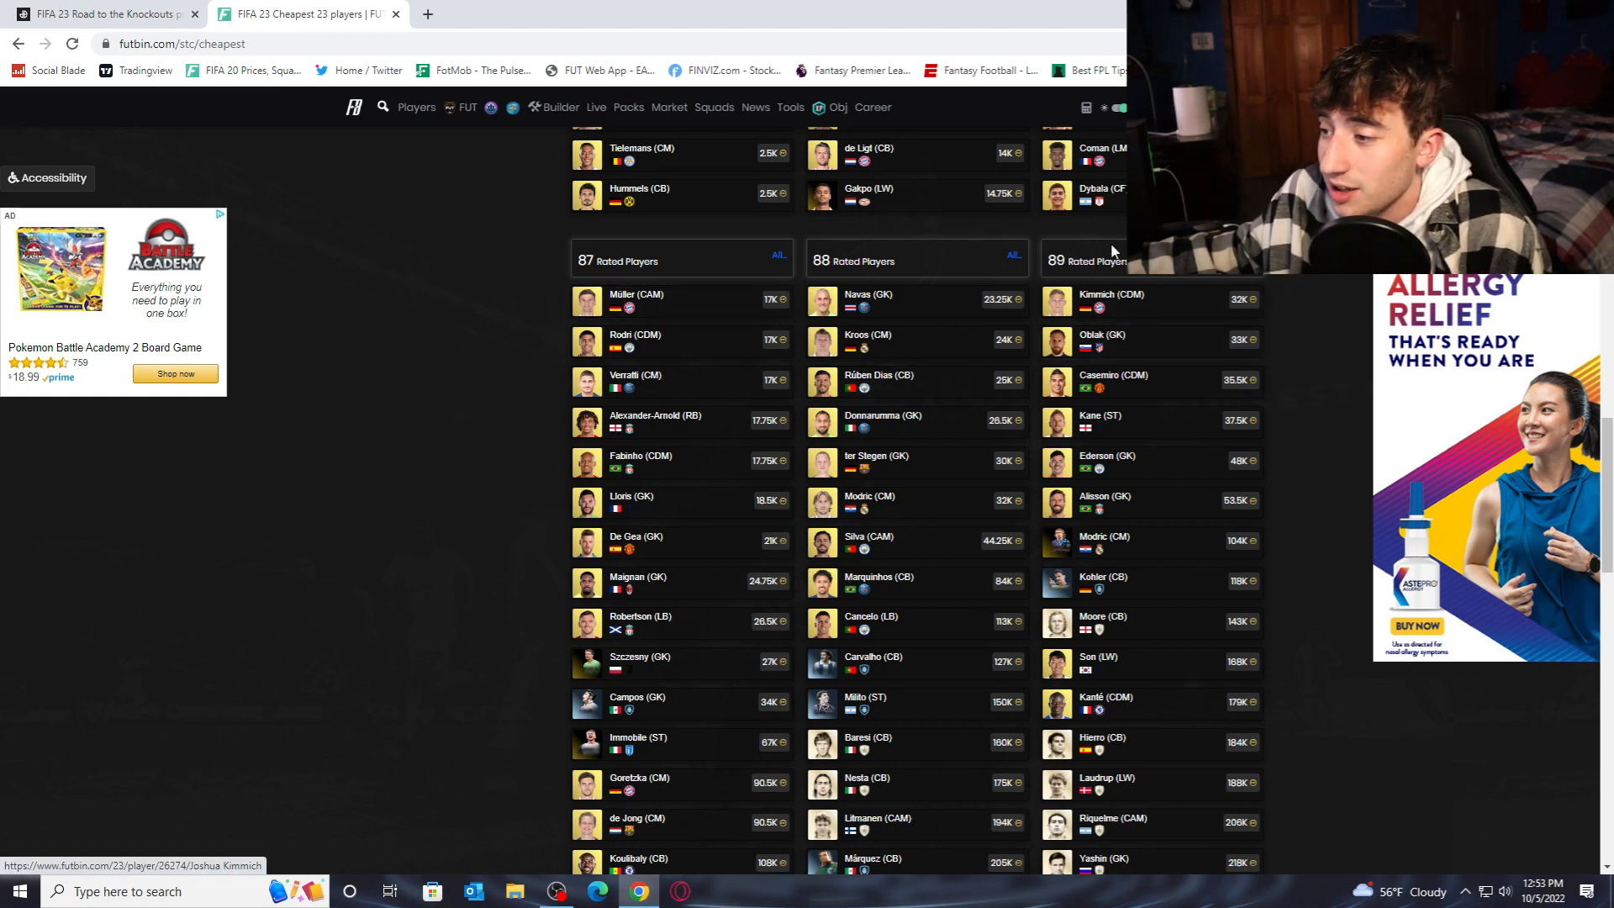
mouse_move(1162, 279)
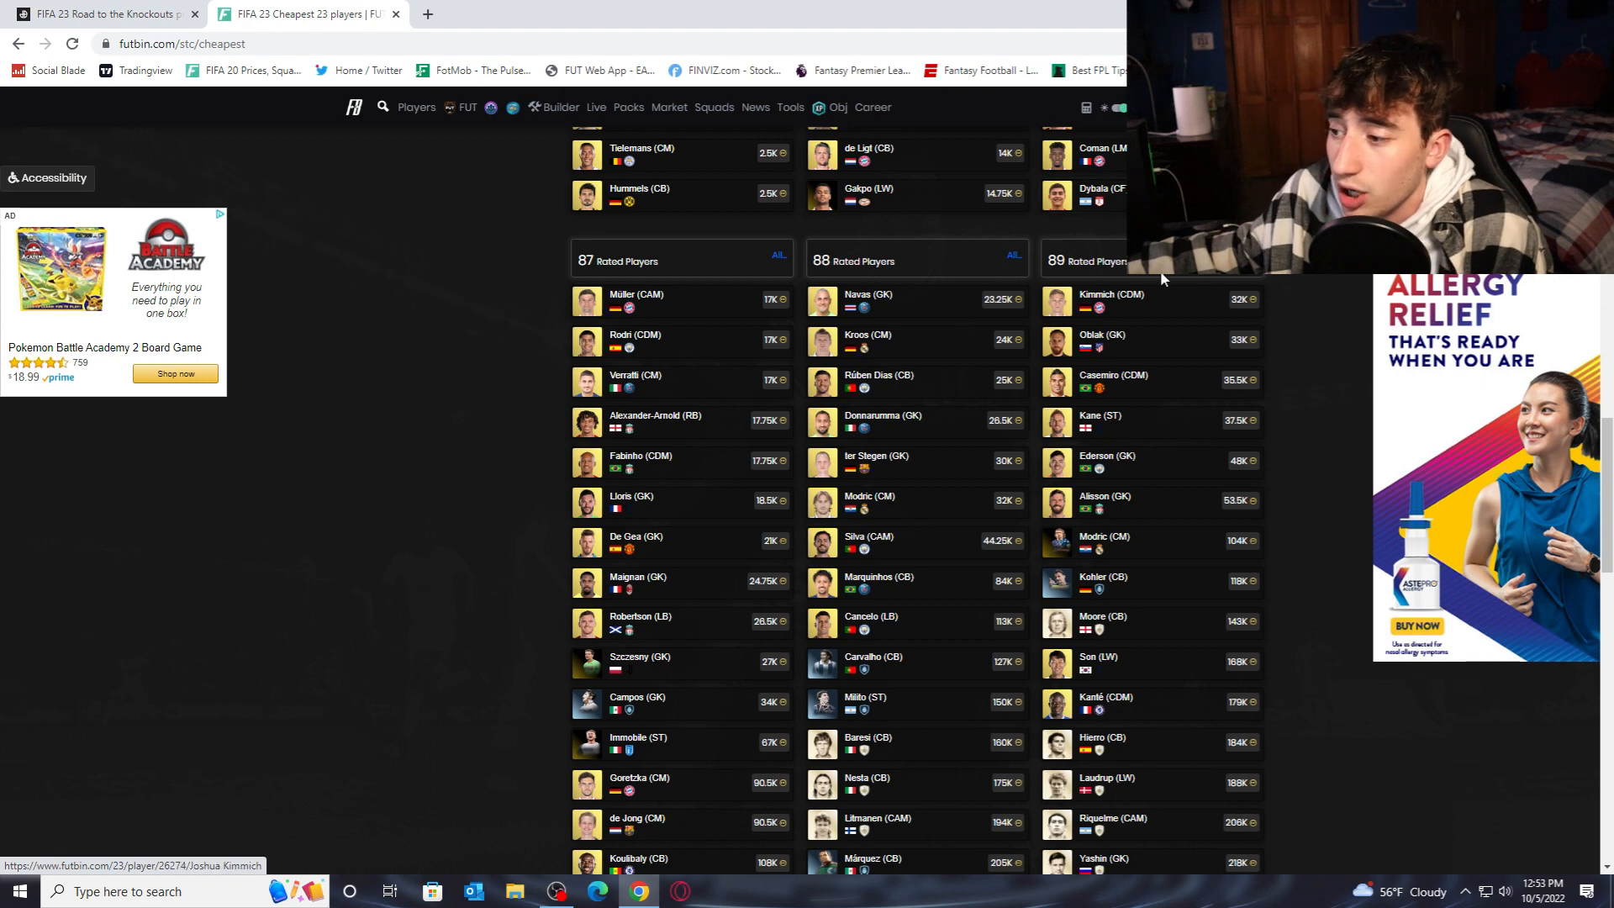
mouse_move(740, 543)
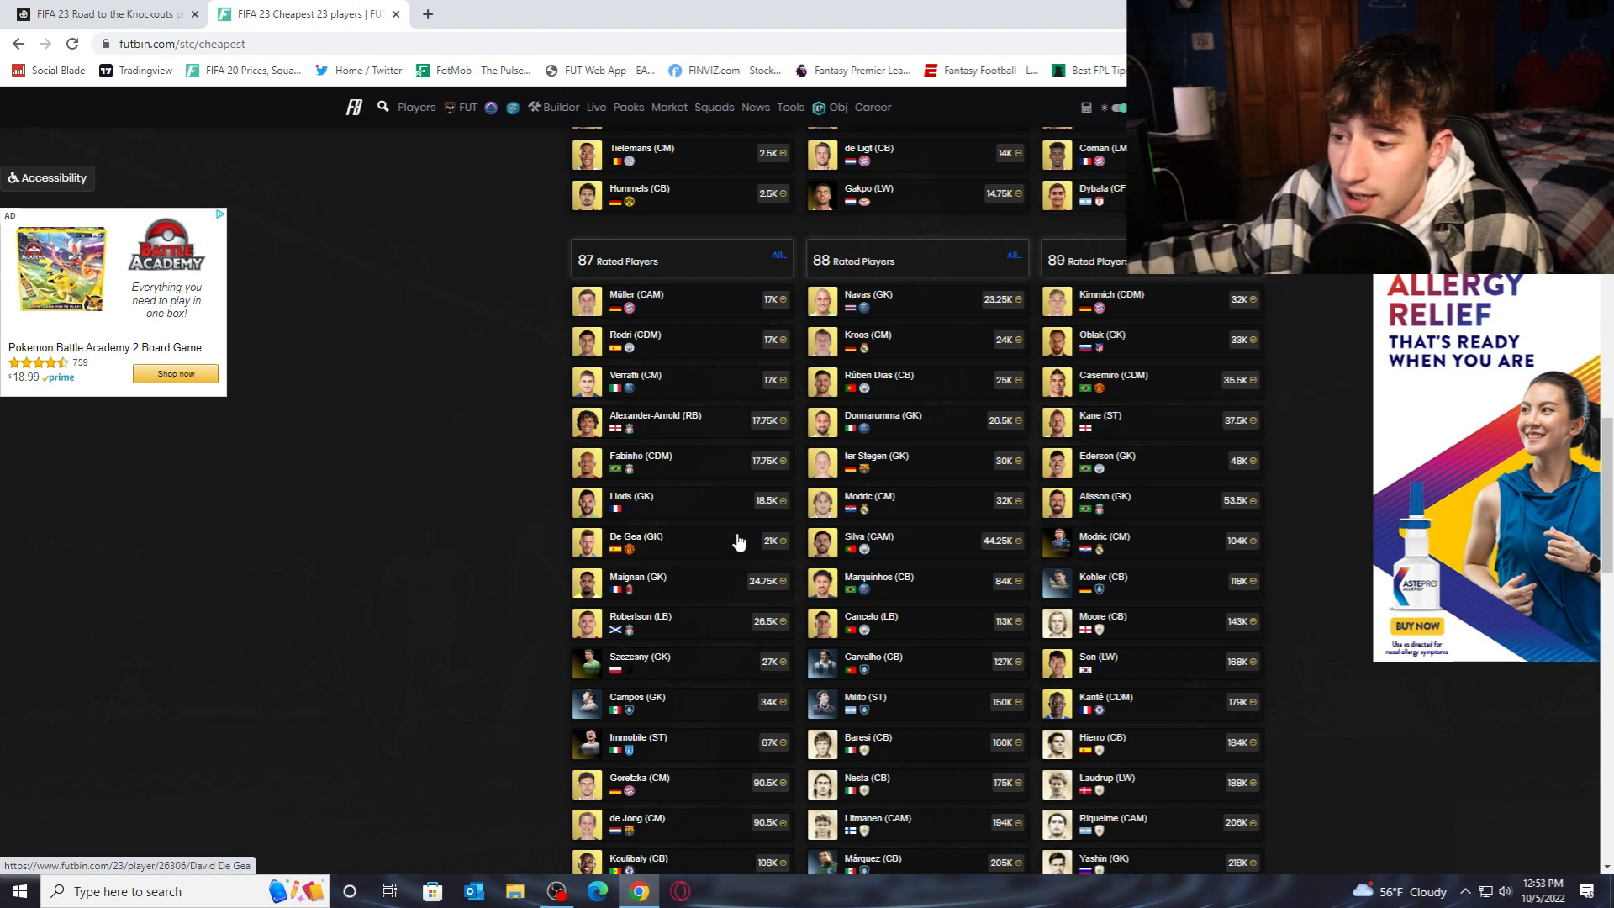
mouse_move(742, 462)
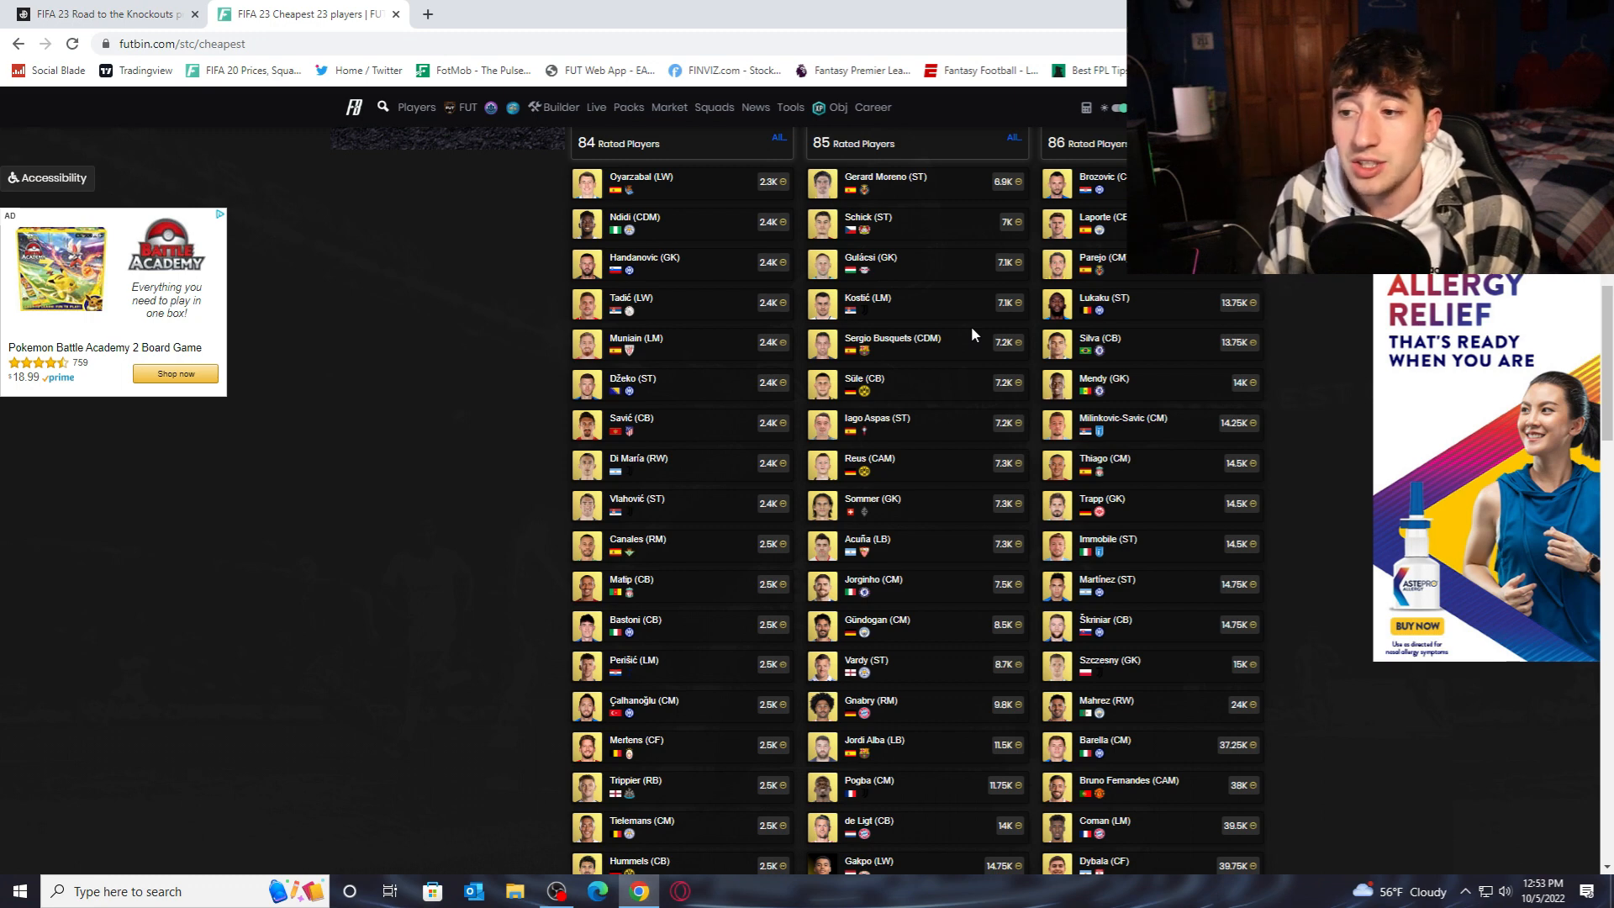
mouse_move(951, 293)
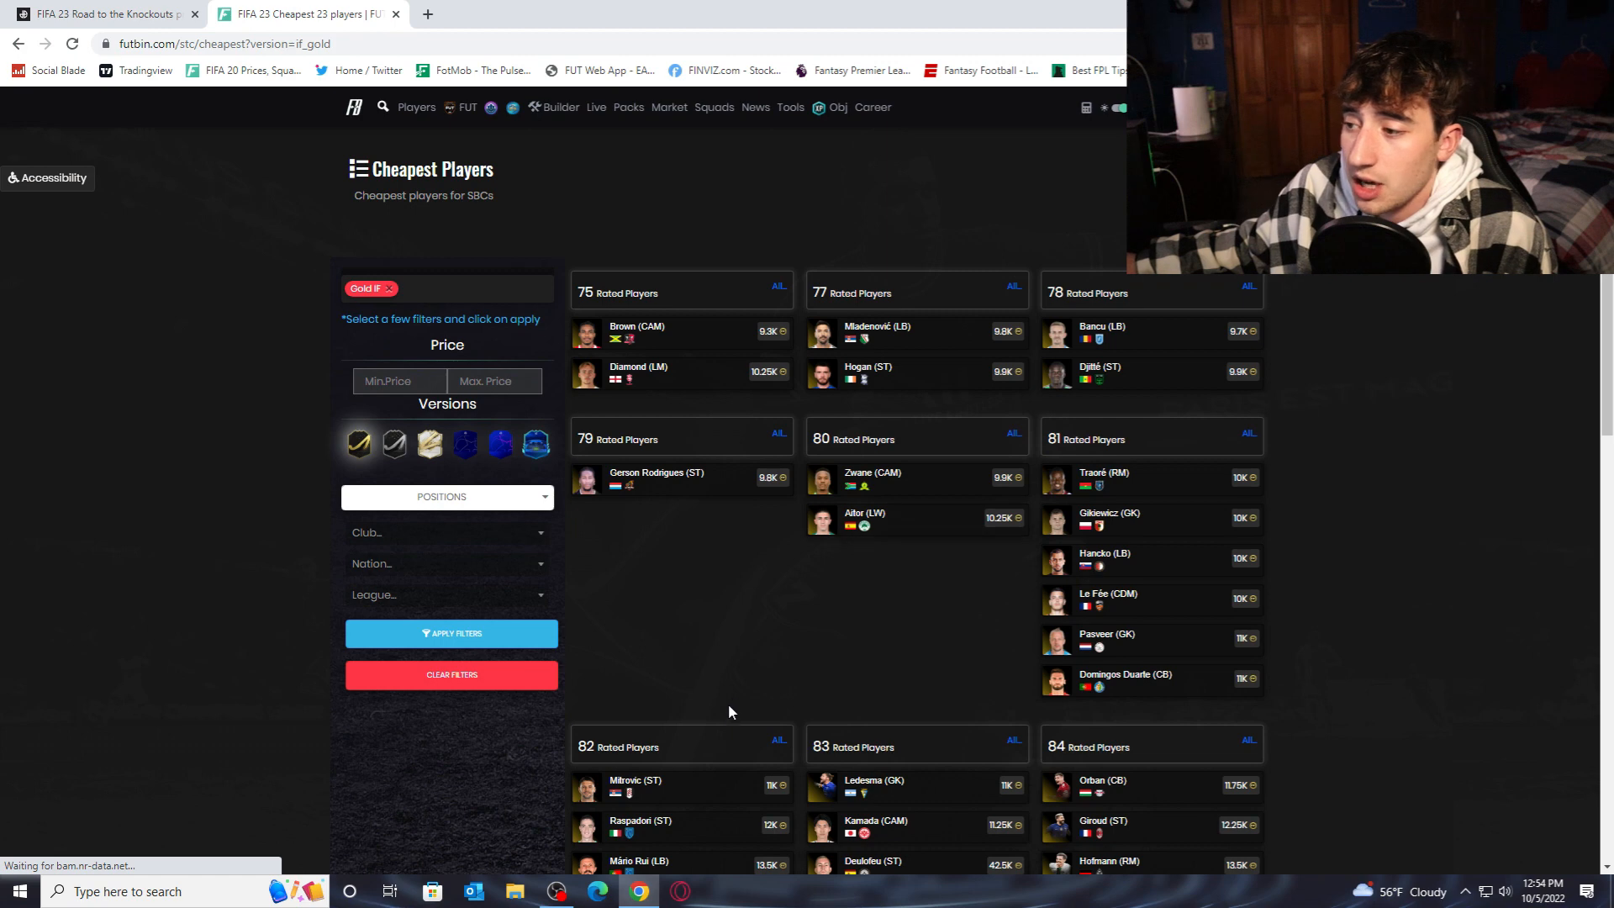
scroll("down", 3)
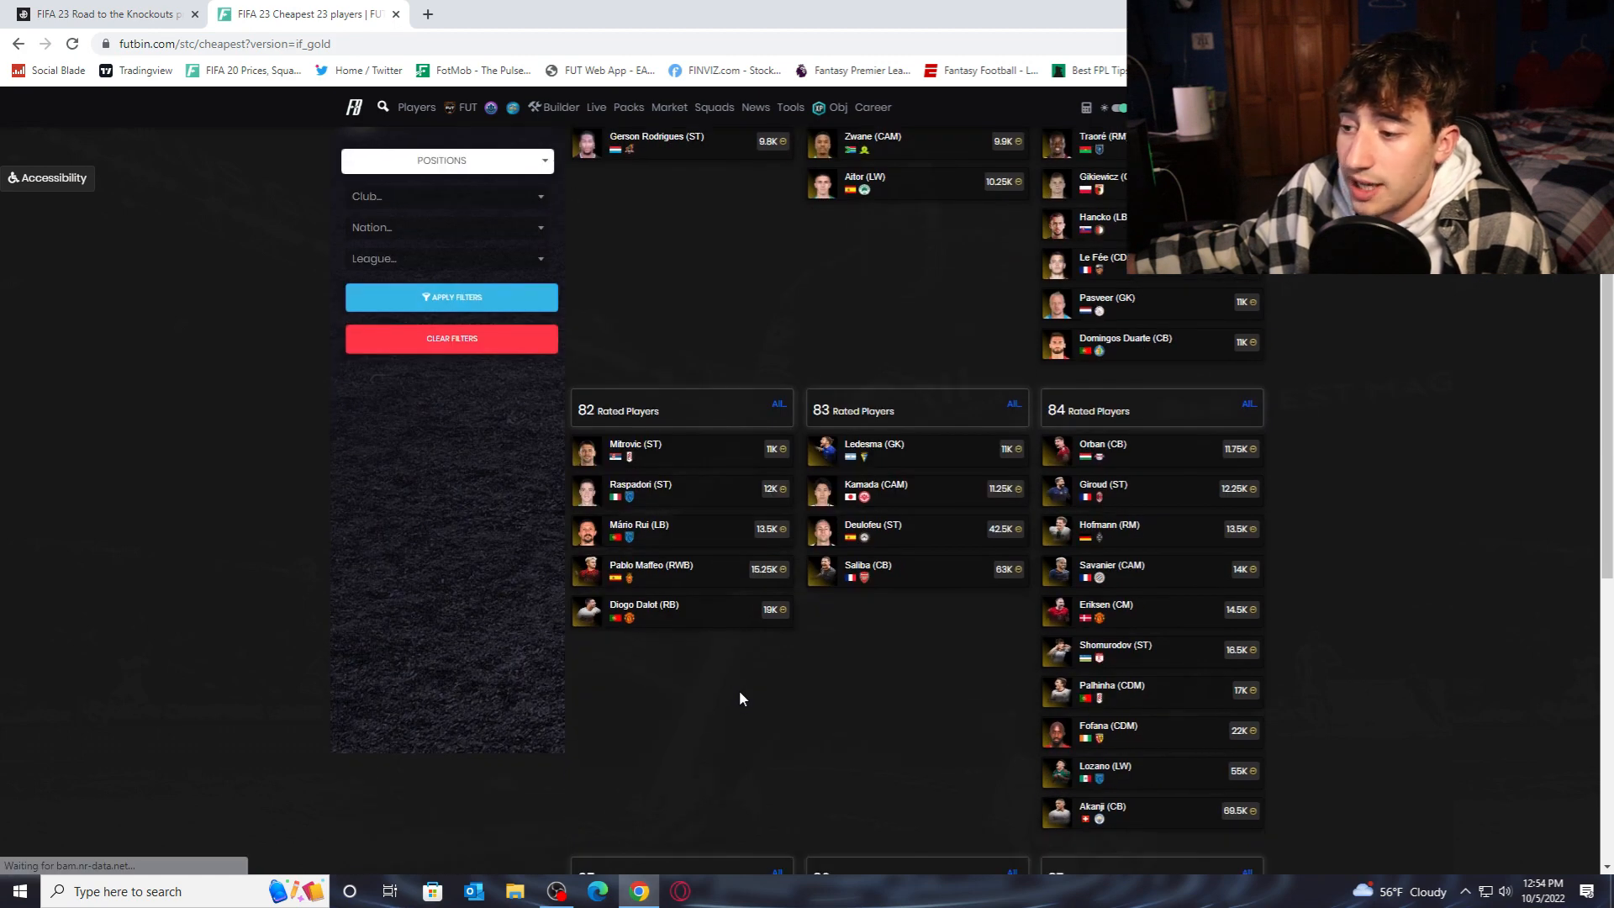
mouse_move(636, 458)
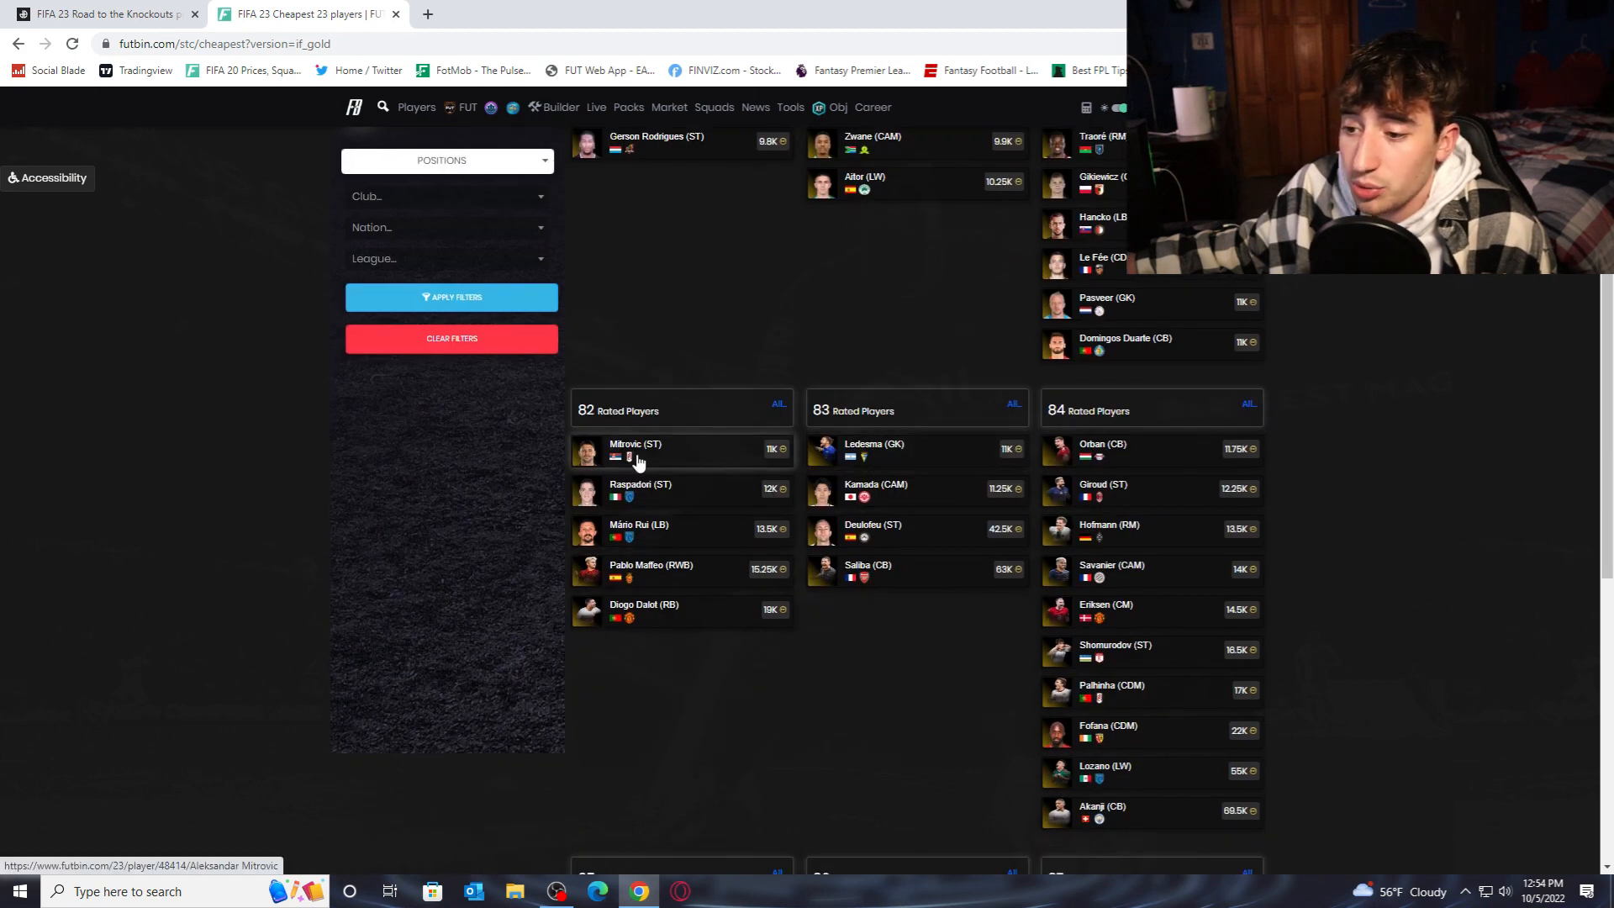
mouse_move(942, 631)
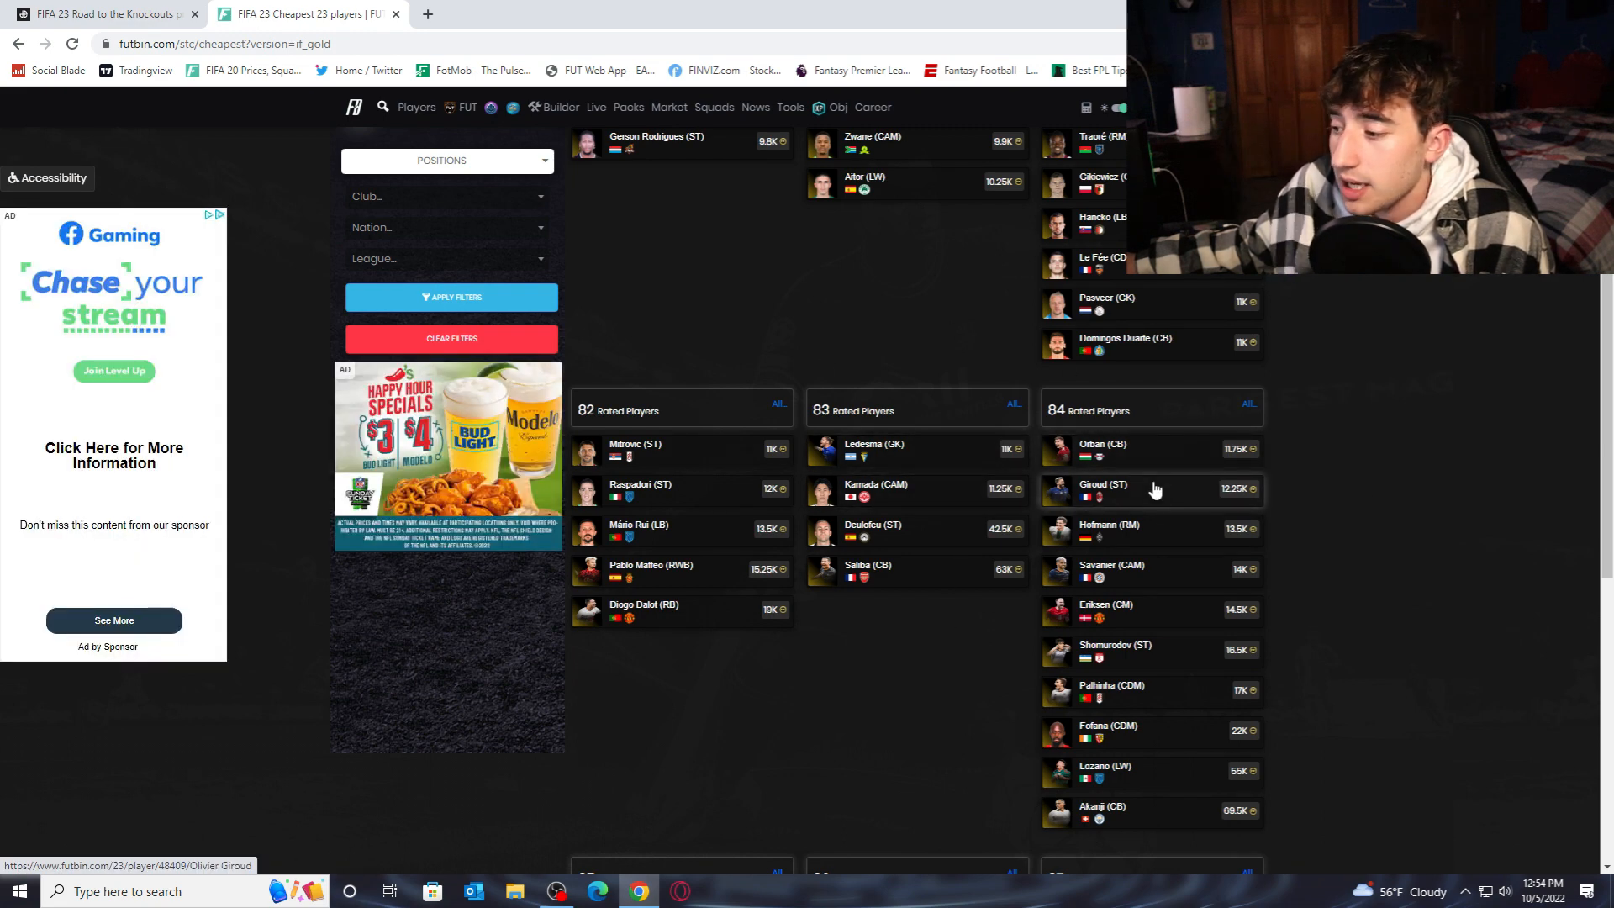
scroll("down", 3)
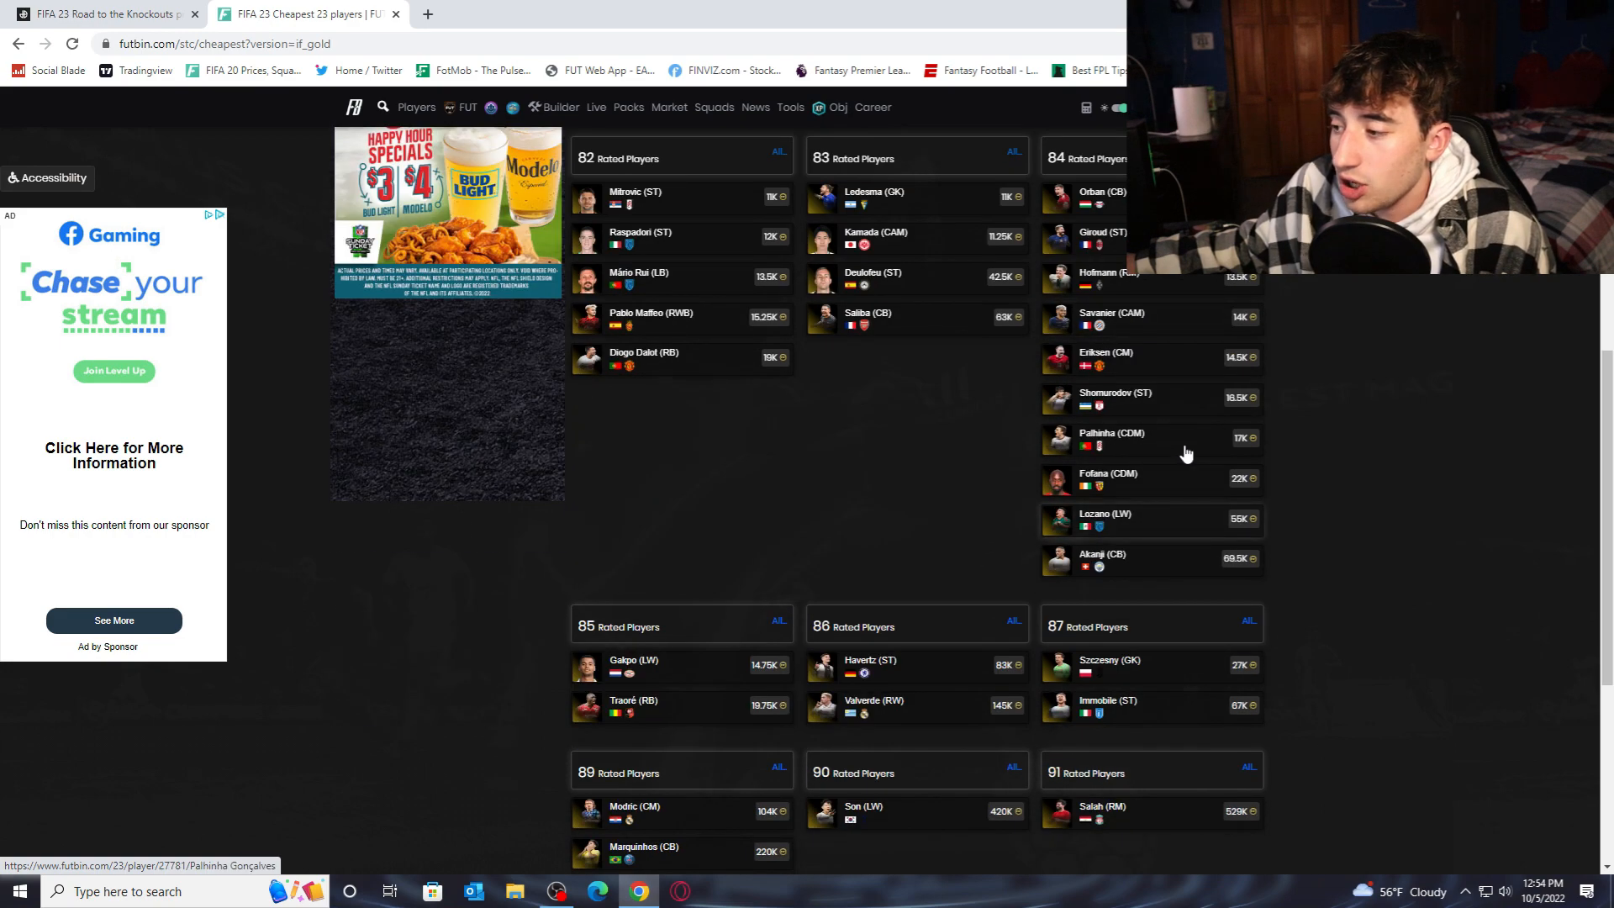
mouse_move(1116, 489)
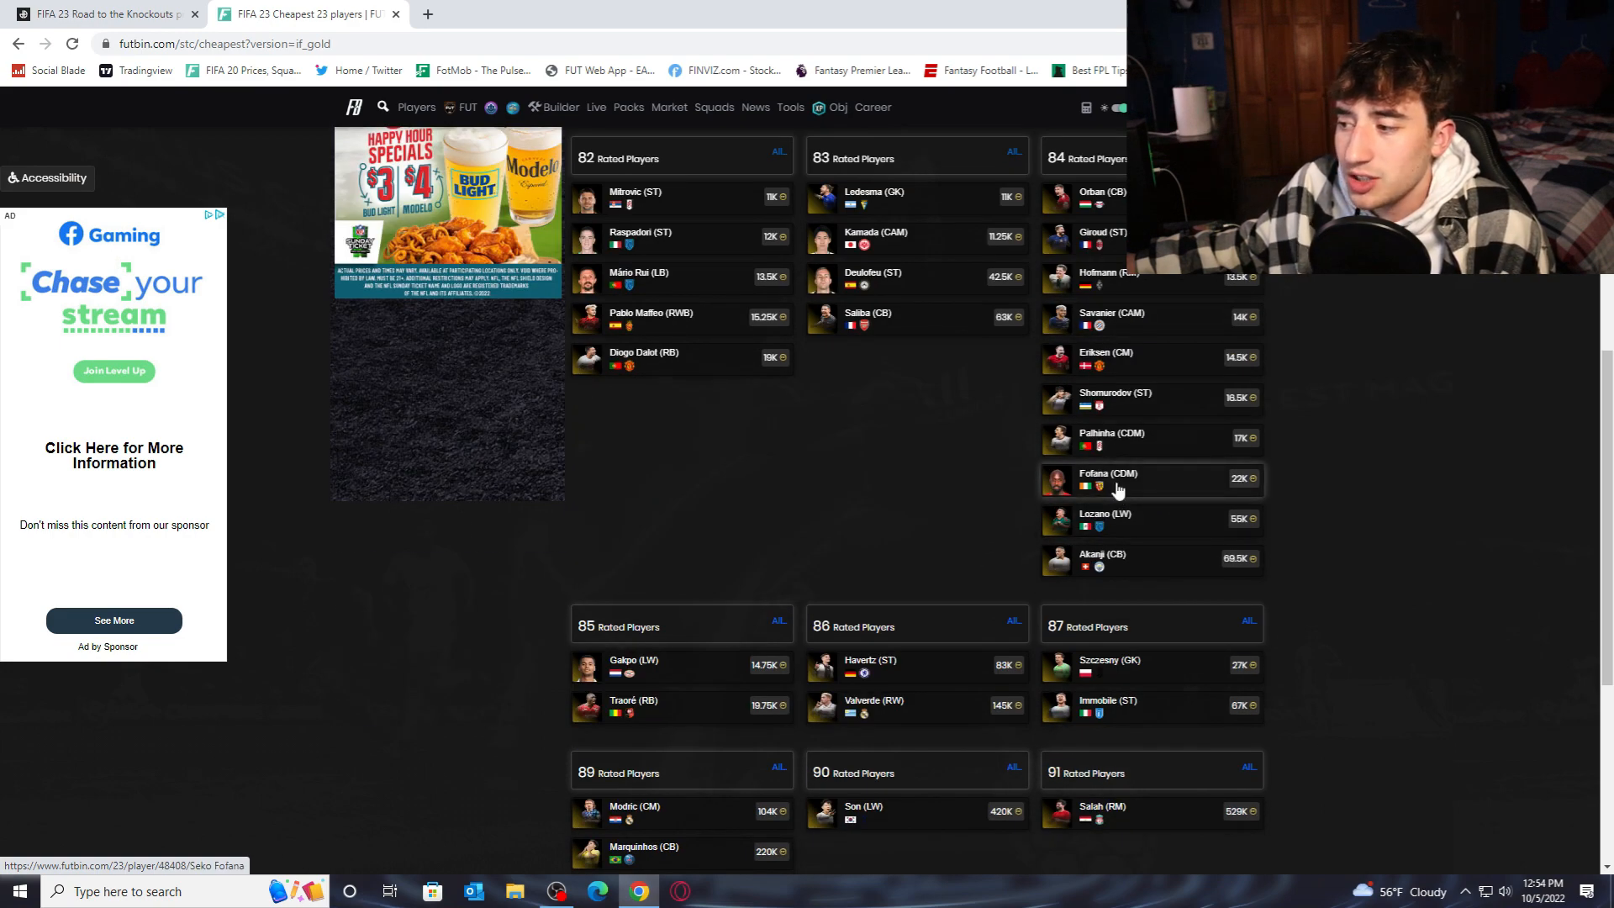
mouse_move(909, 735)
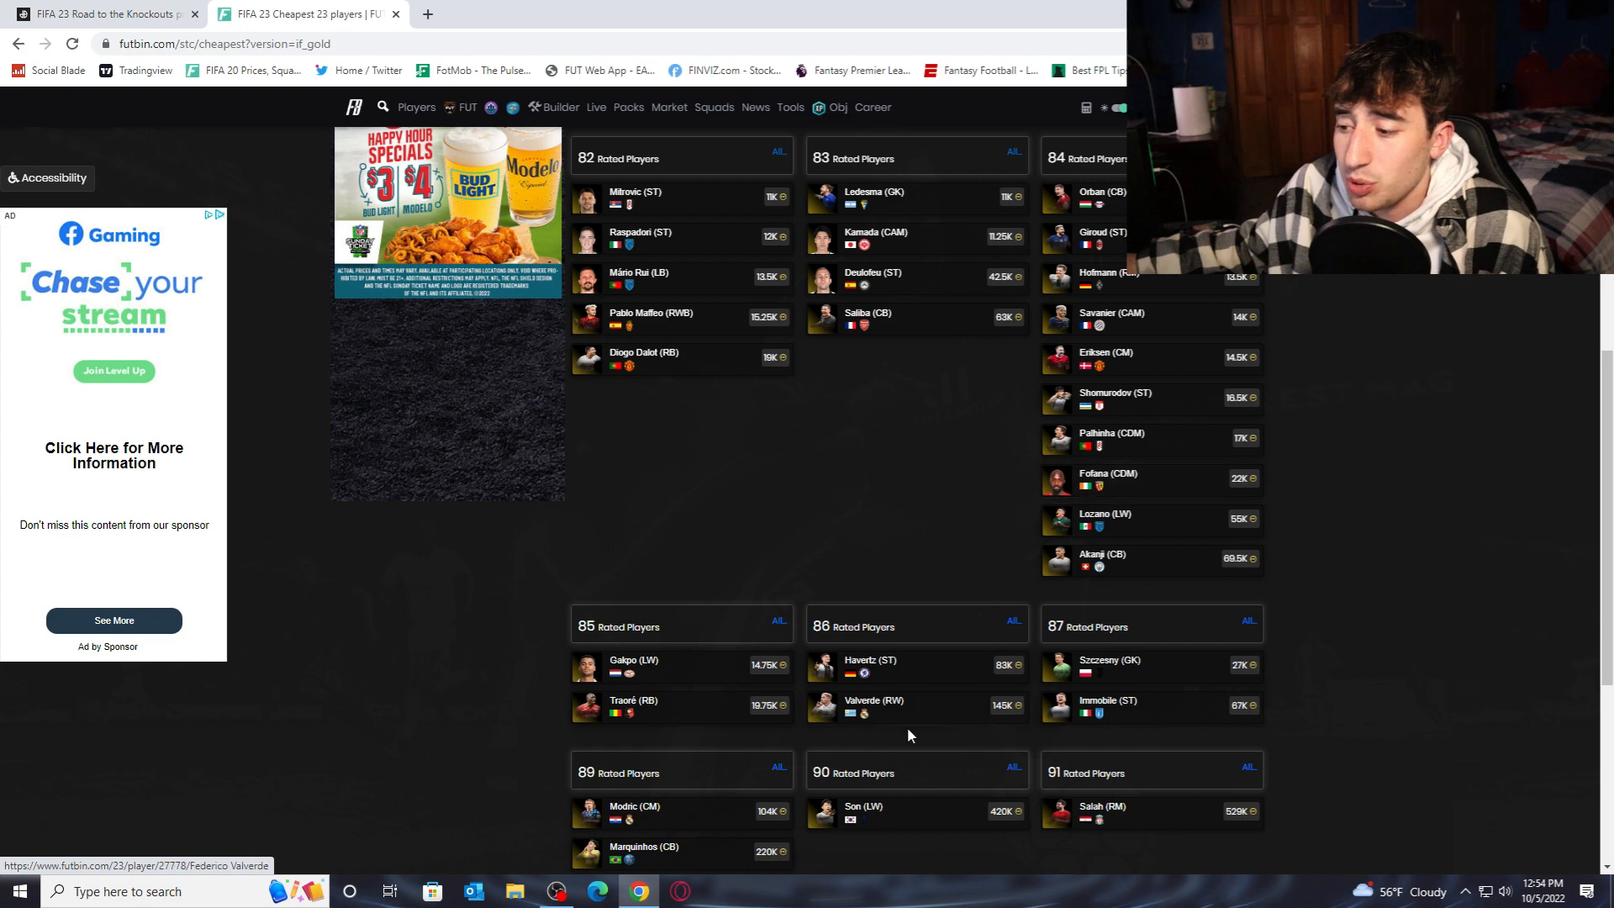
mouse_move(739, 571)
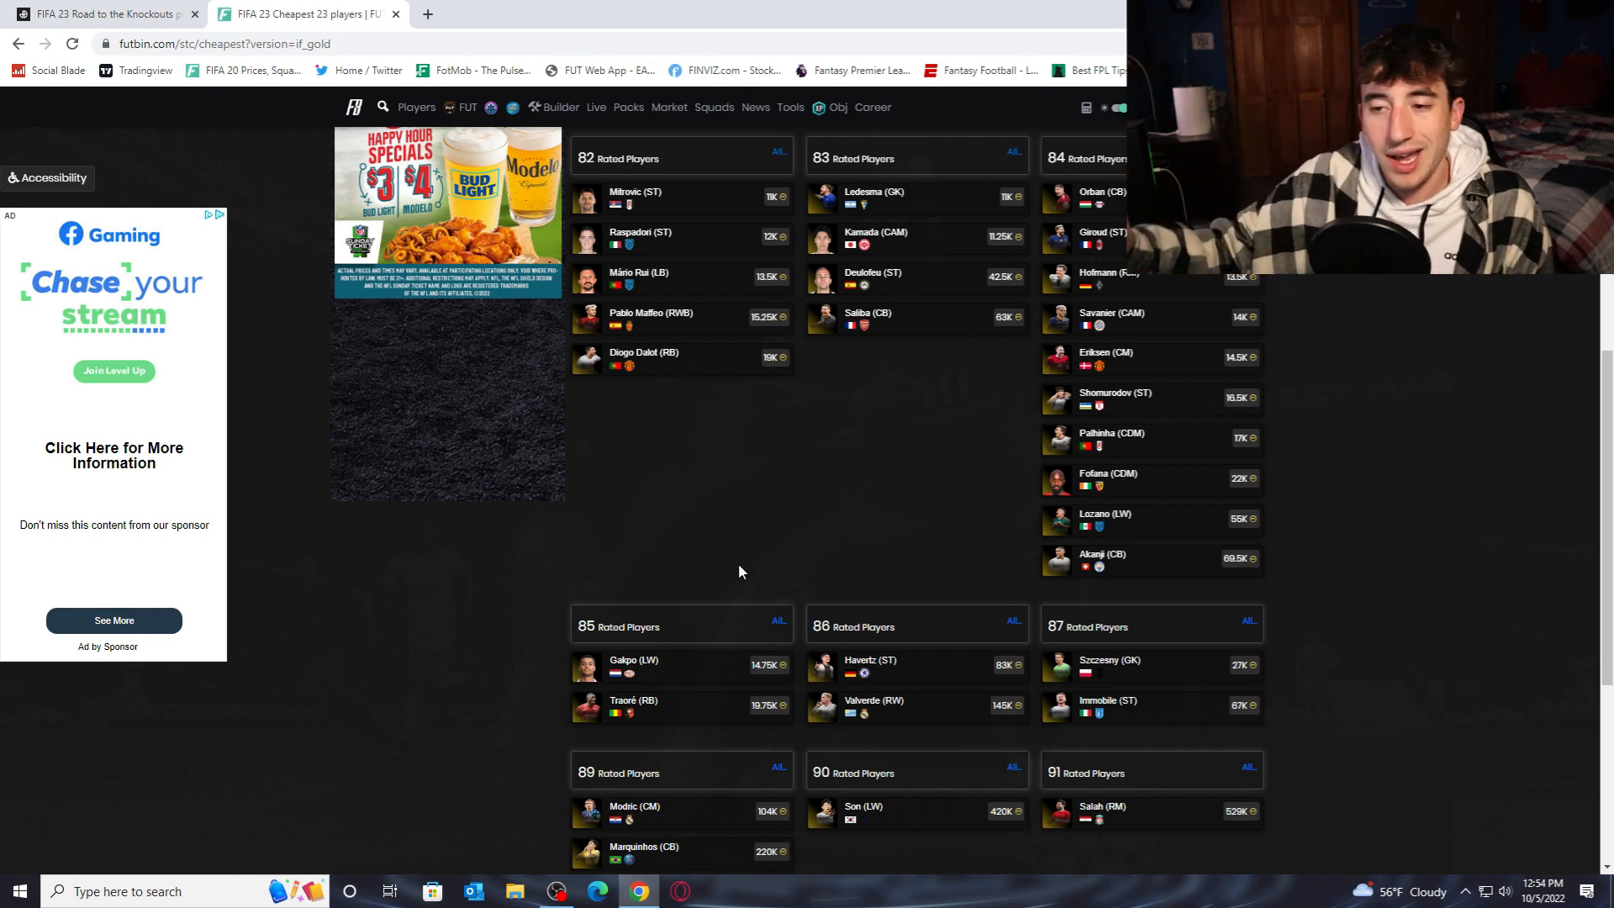
mouse_move(970, 520)
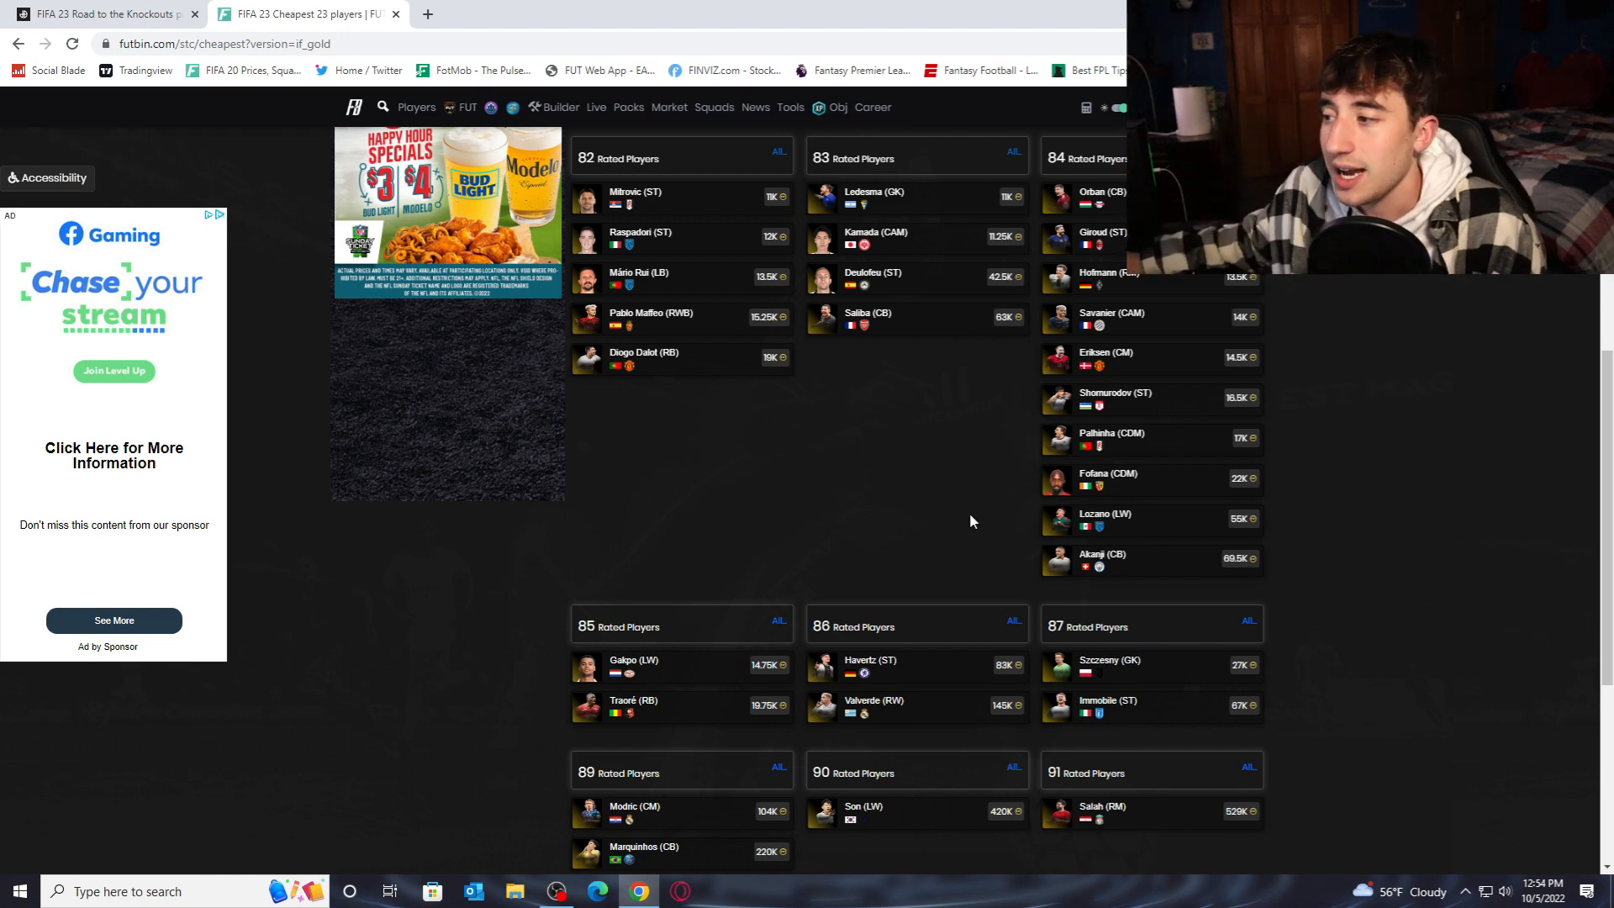
scroll("up", 3)
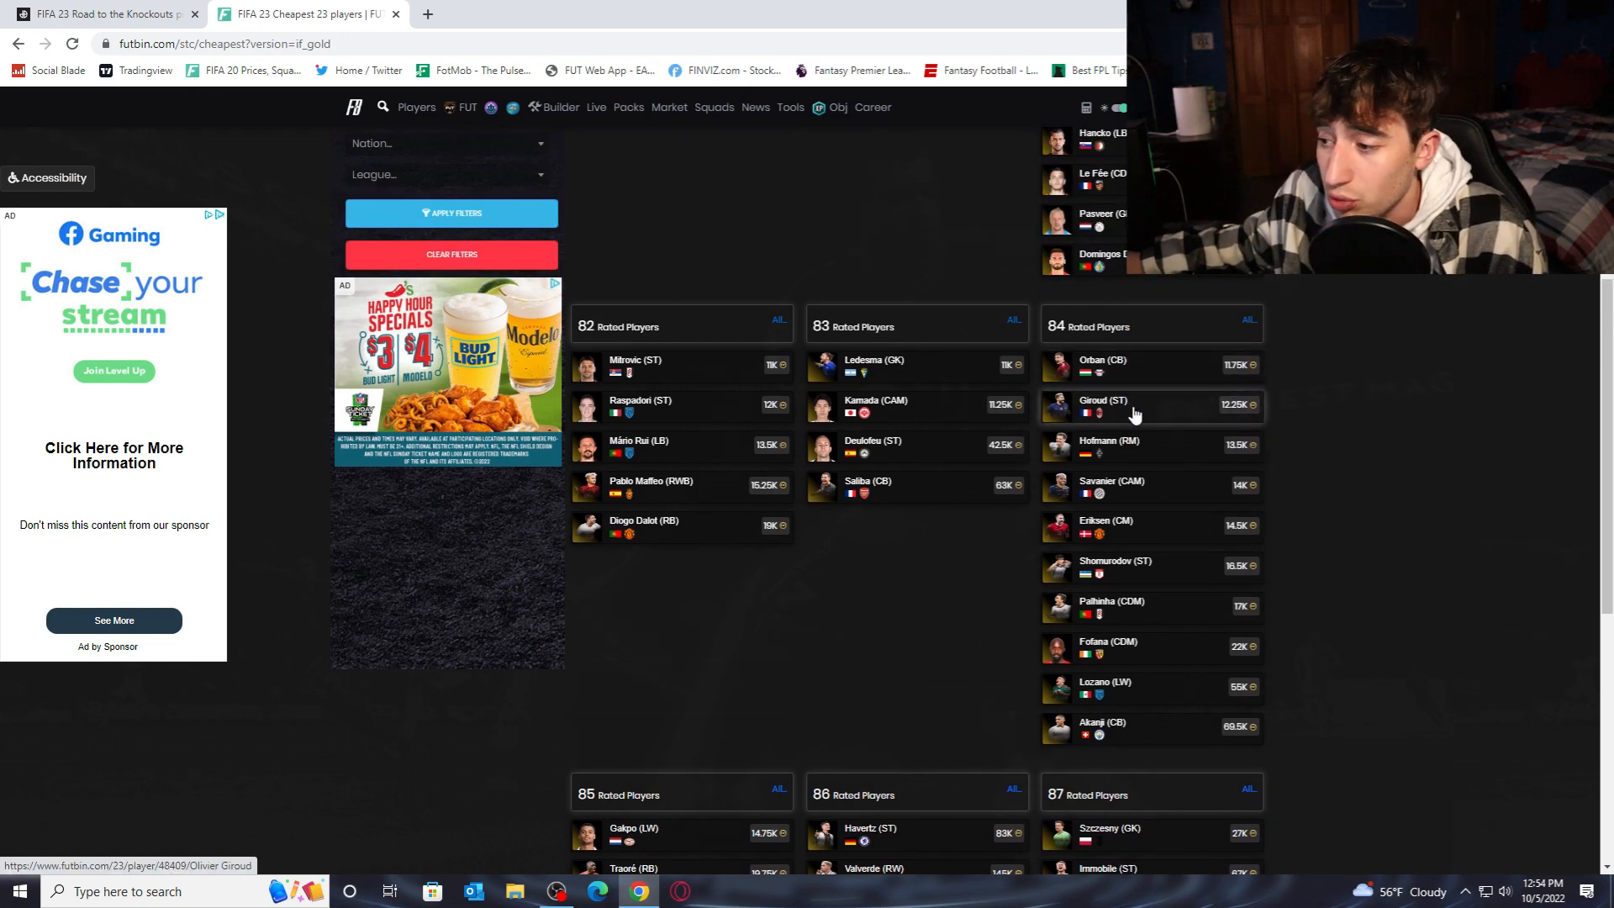
mouse_move(824, 373)
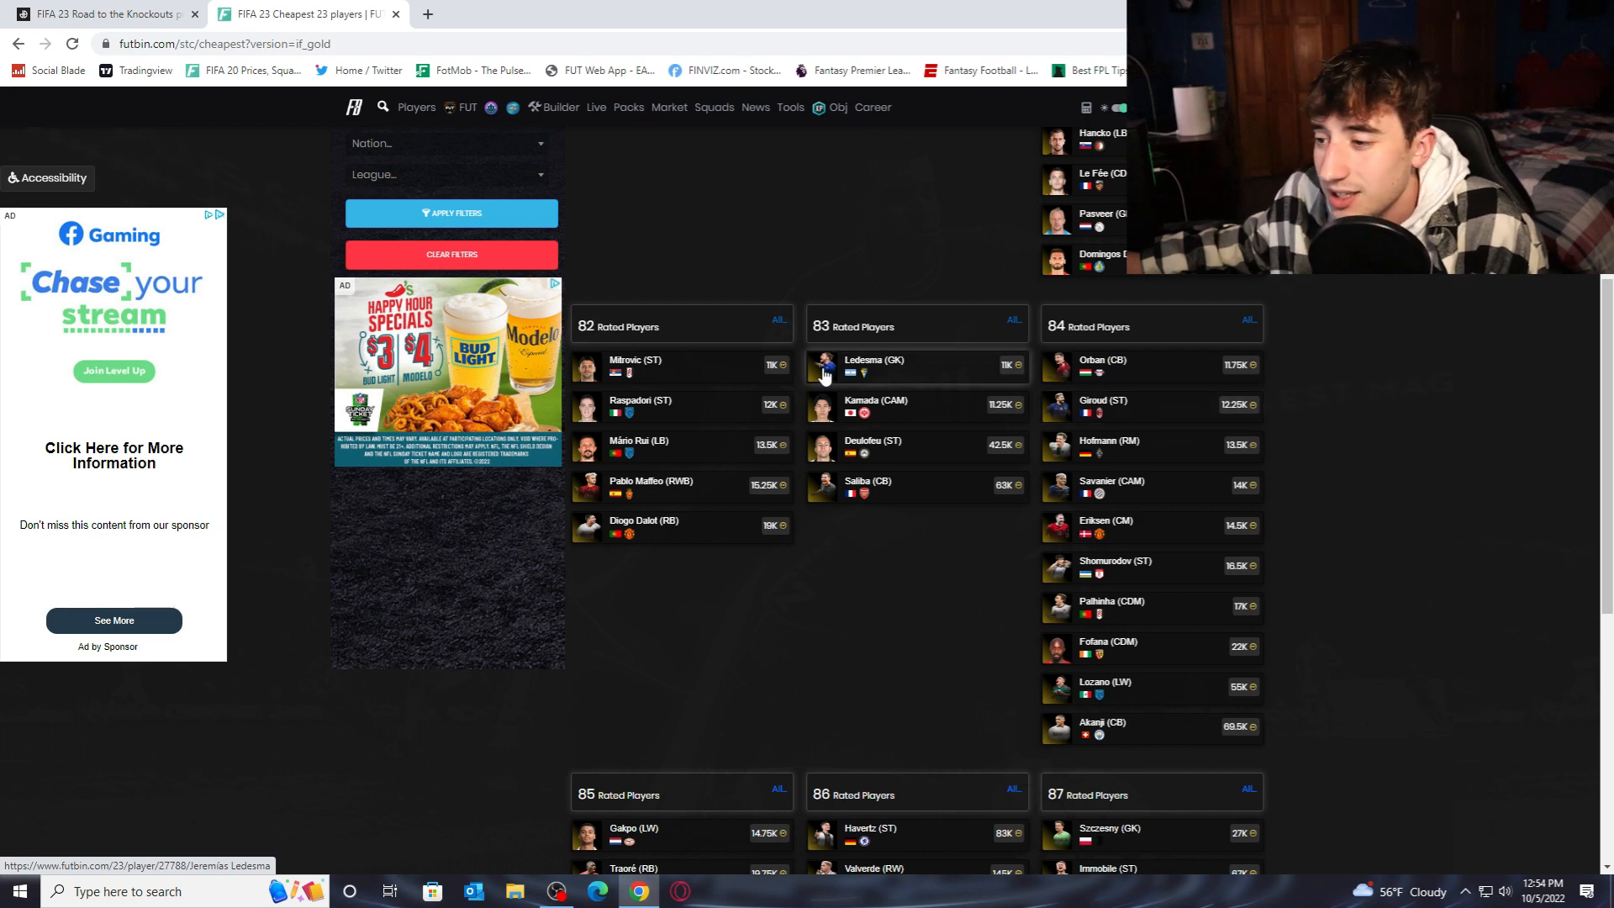
mouse_move(888, 450)
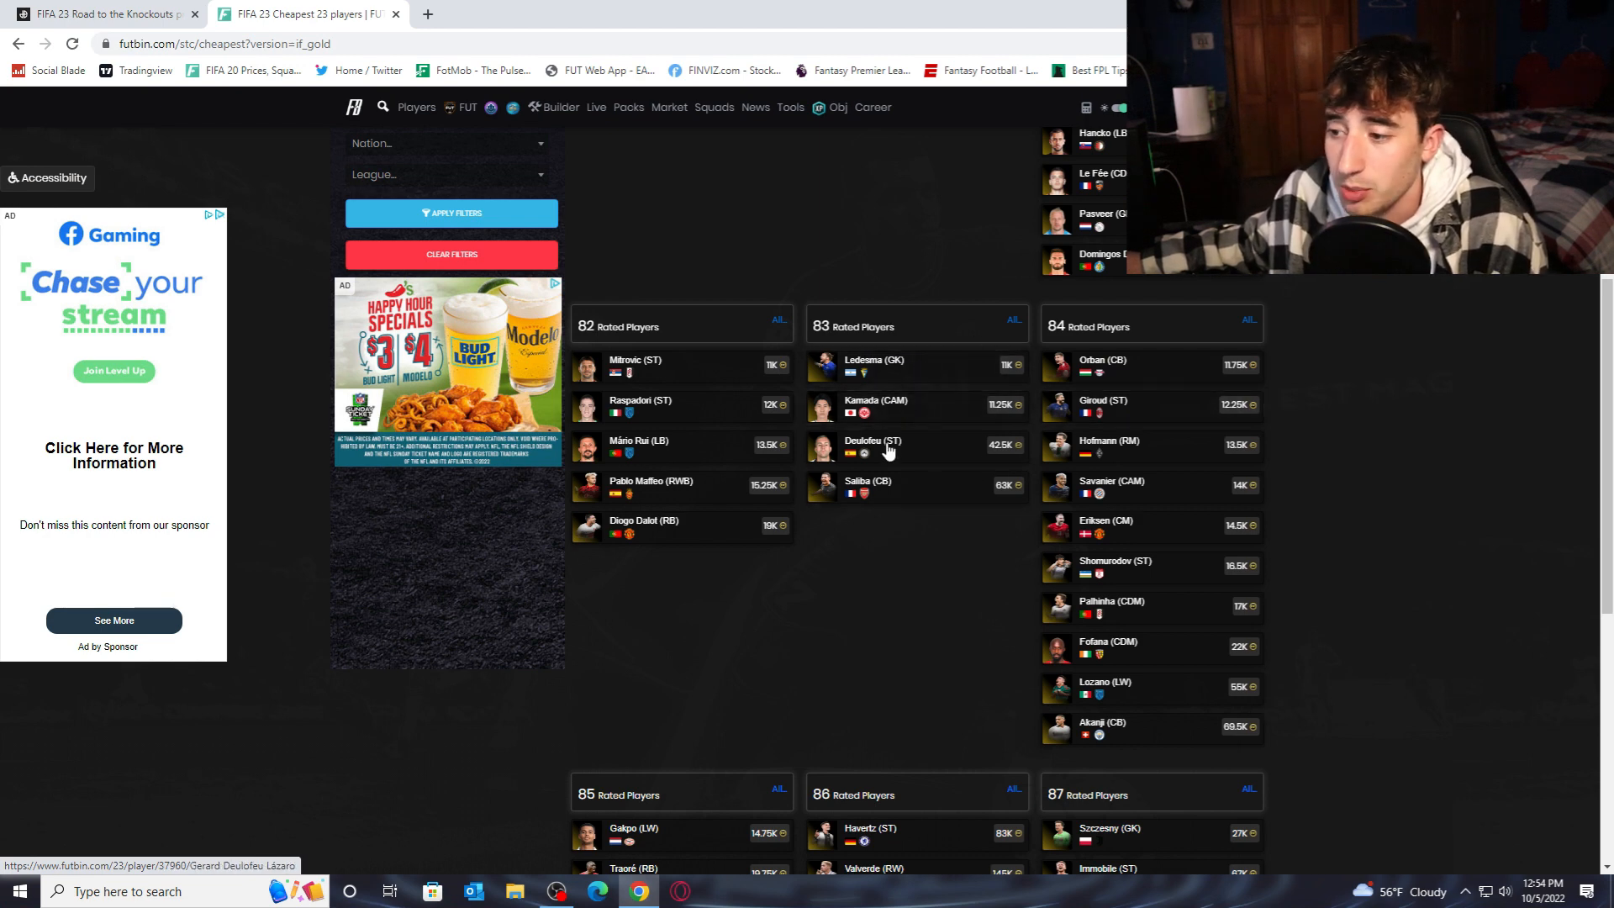
scroll("down", 3)
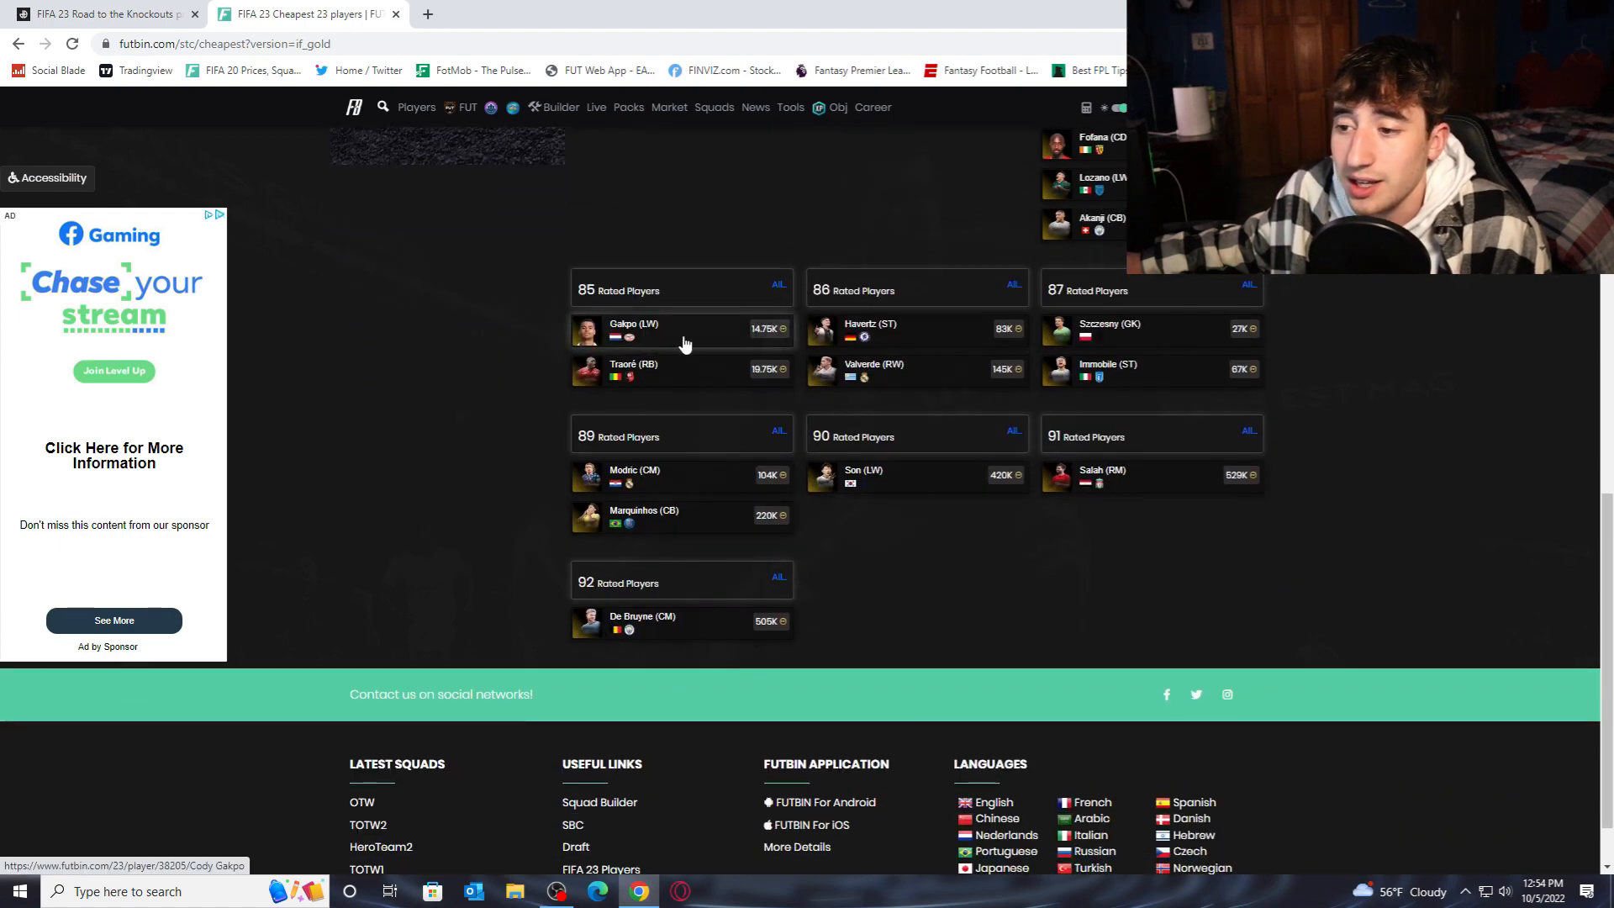
mouse_move(667, 332)
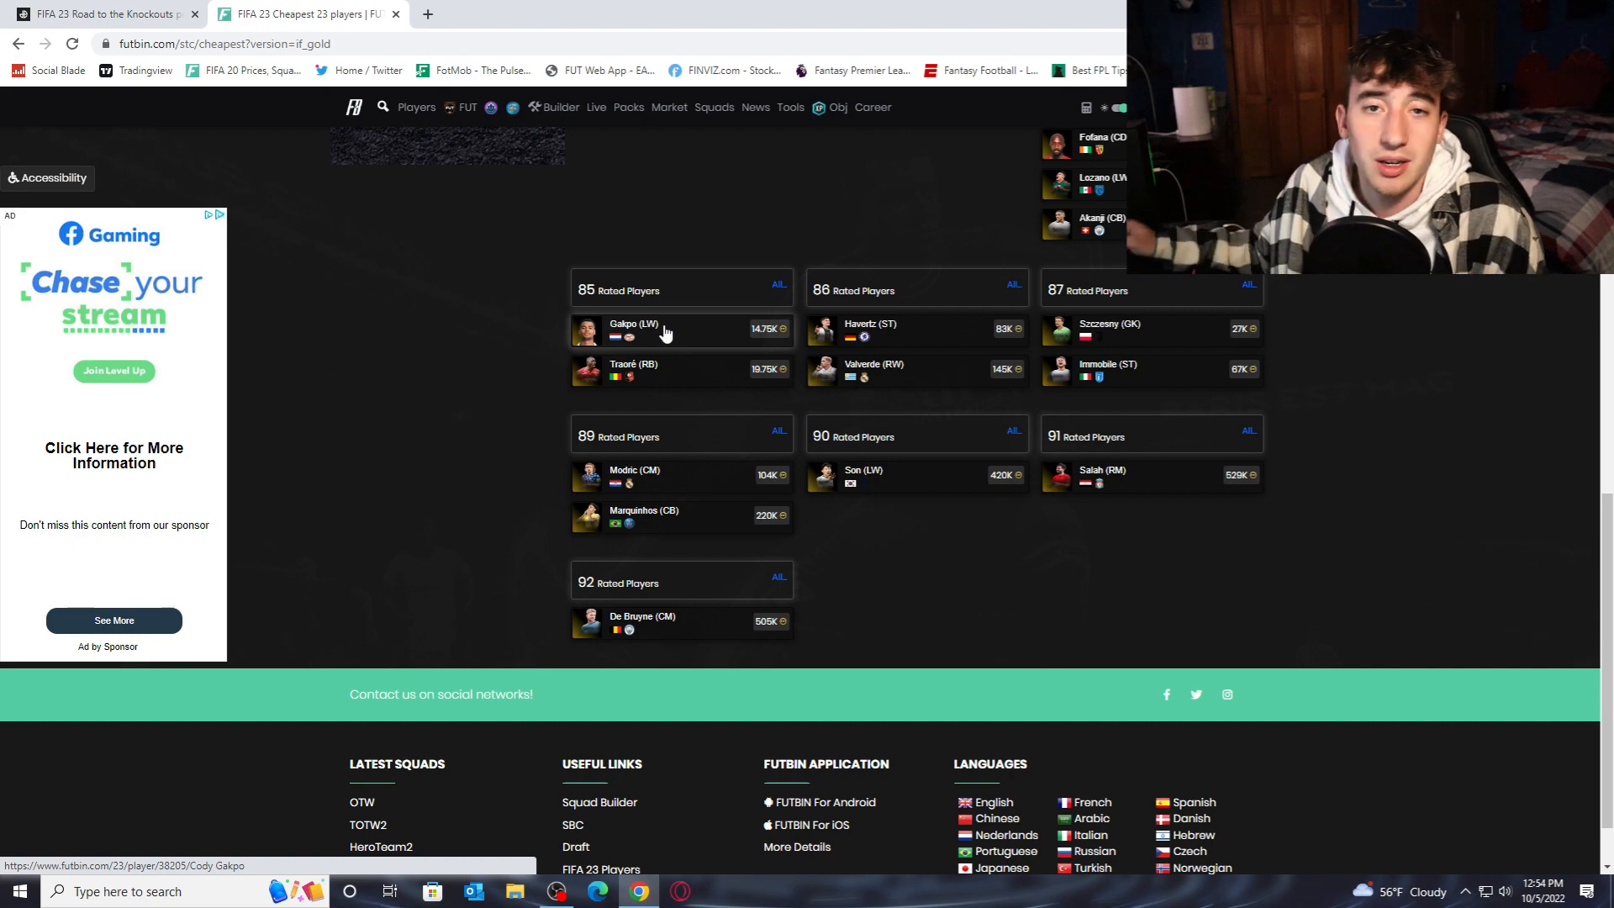
scroll("up", 3)
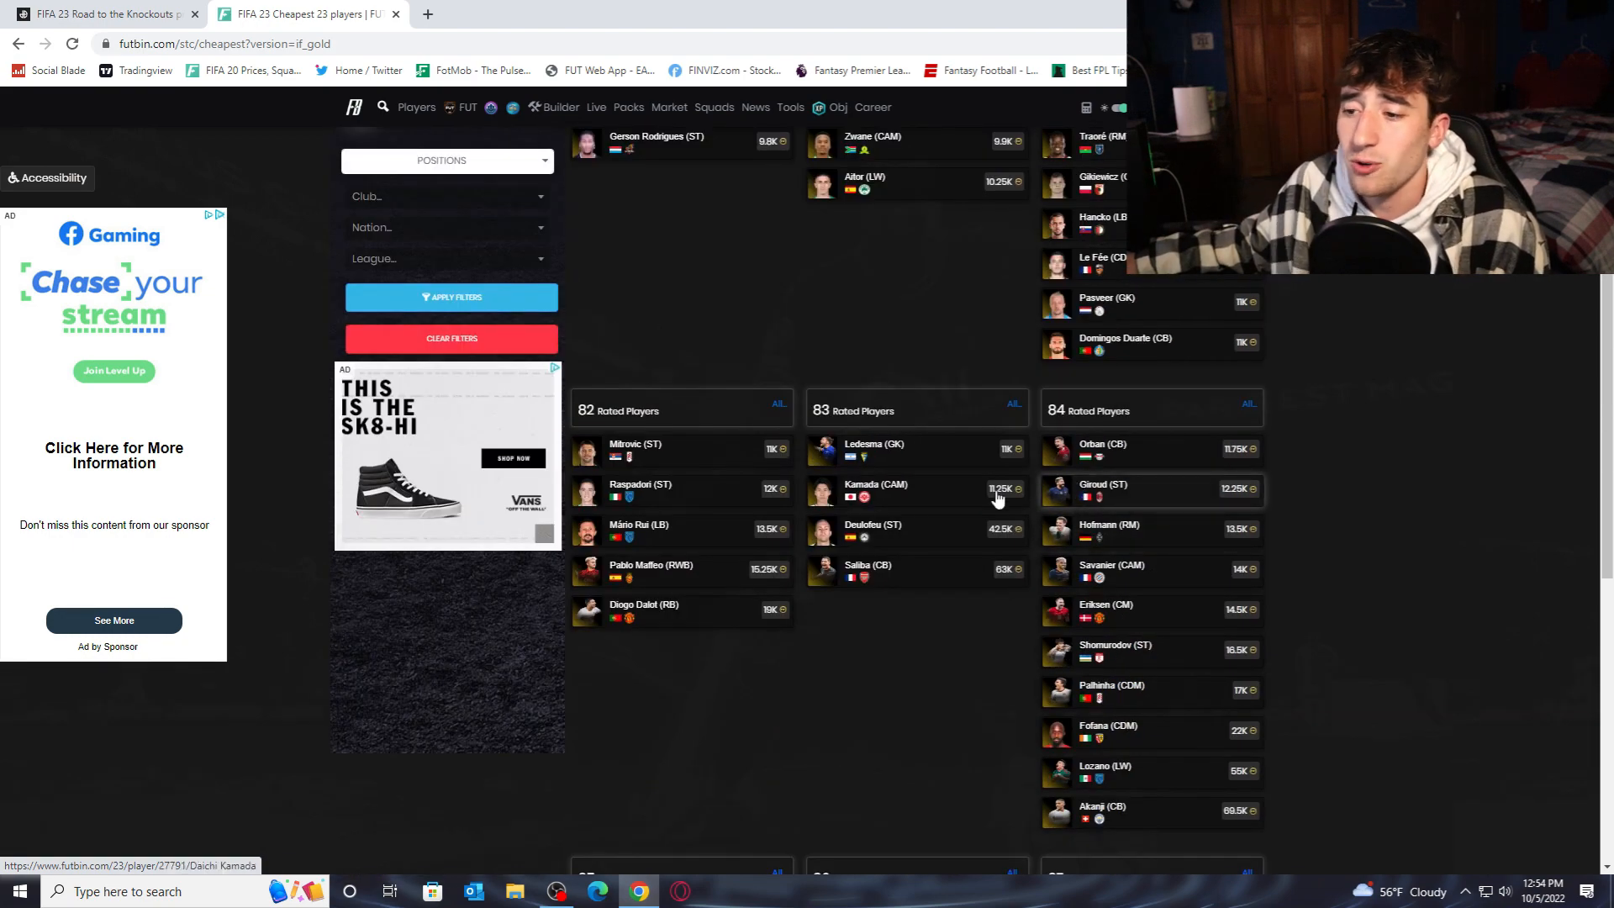
scroll("up", 3)
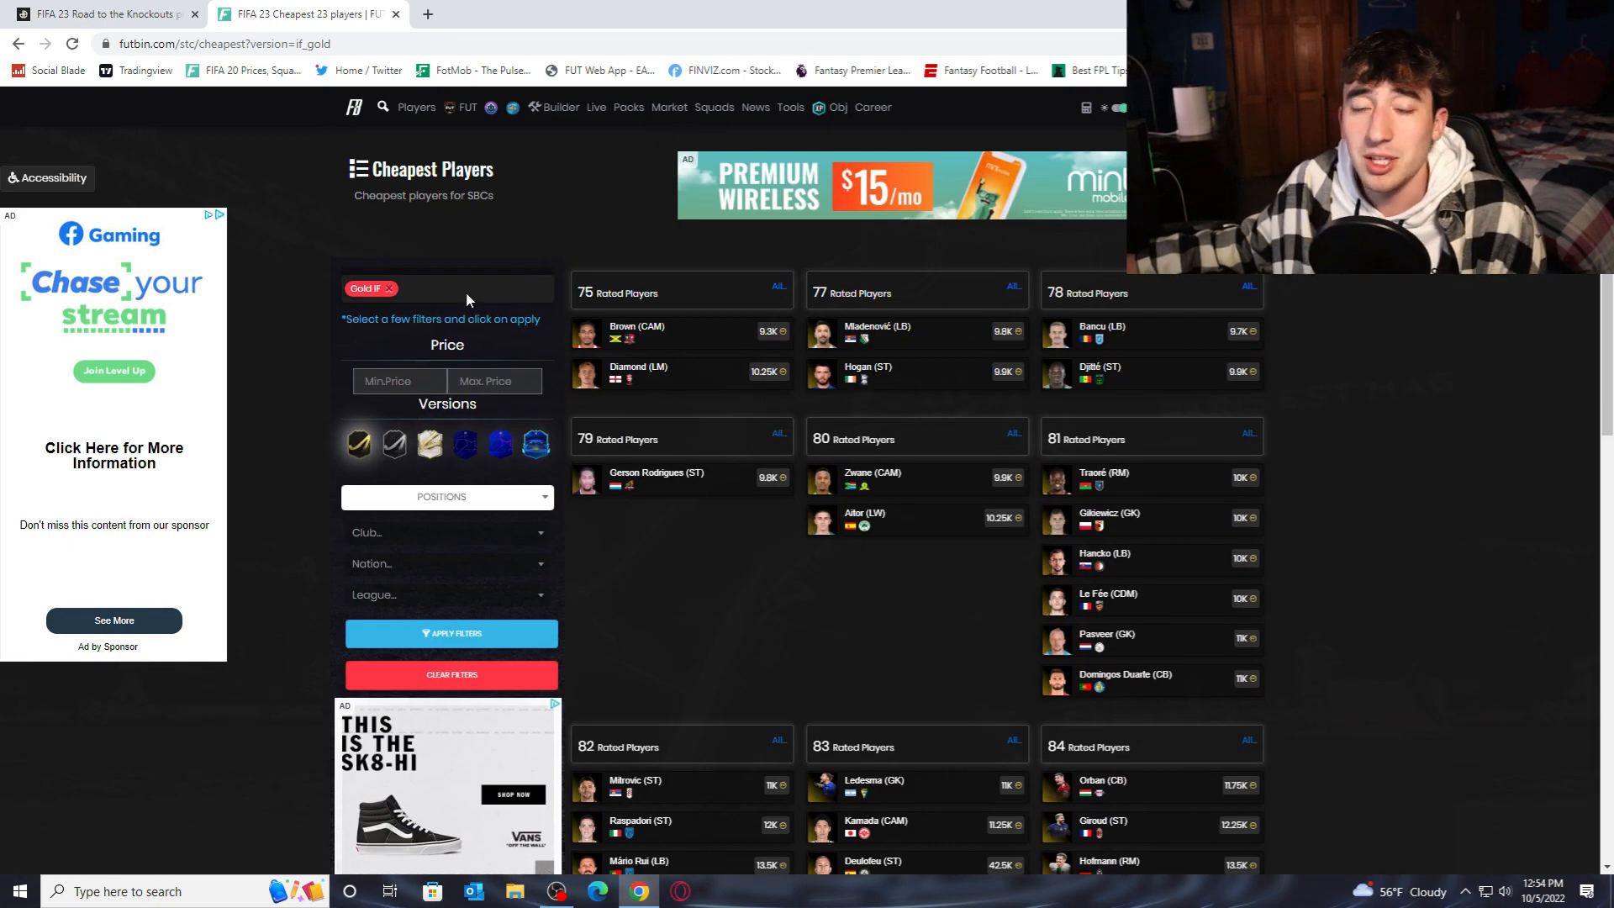